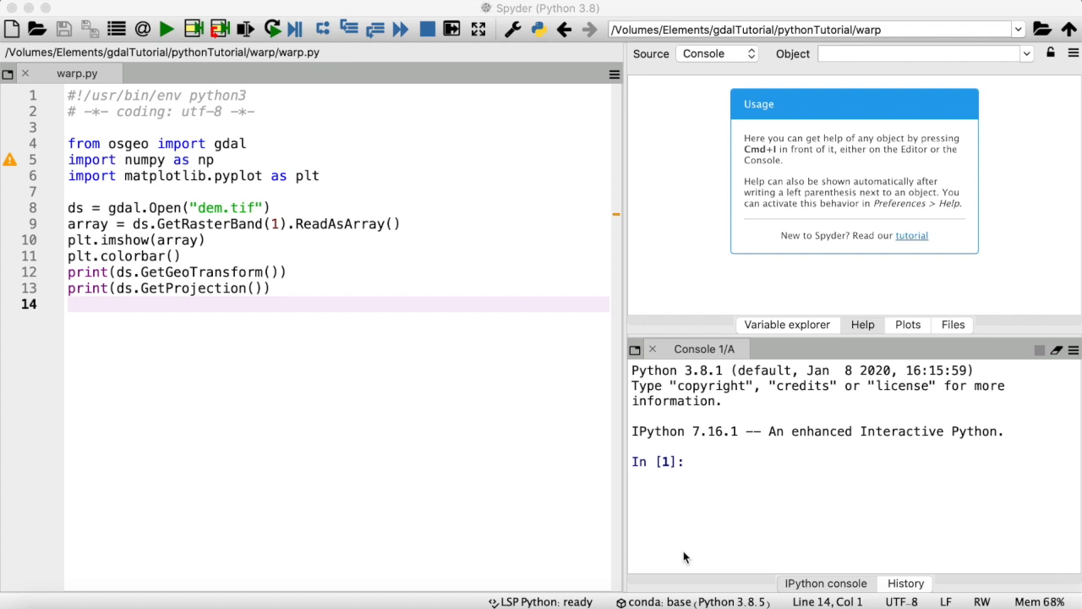
mouse_move(955, 60)
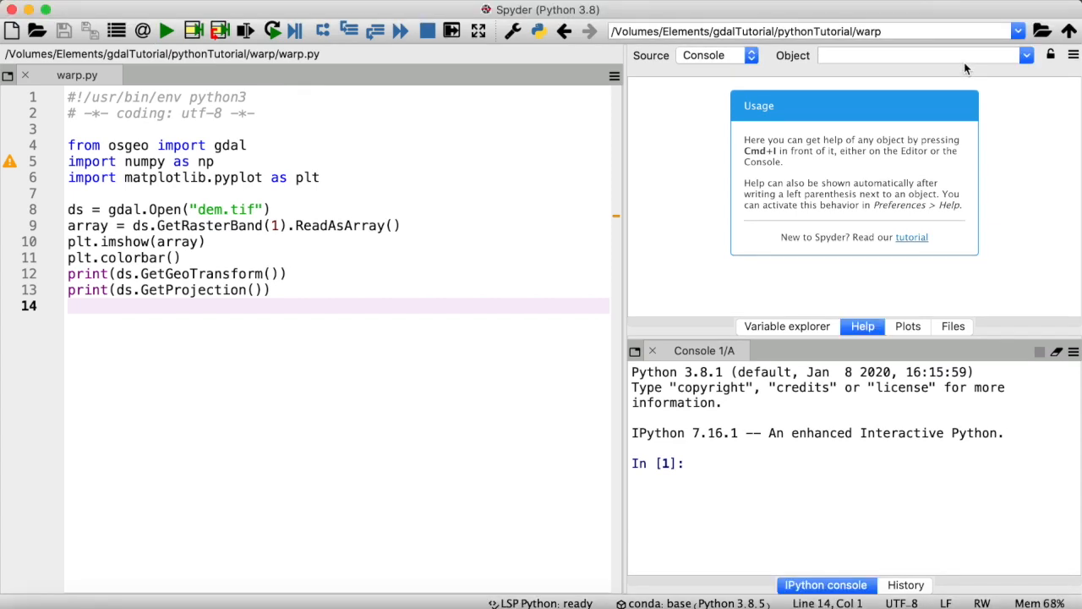
Run warp.py to plot the DEM, then close the figure to see the UTM 19S projection.
left_click(249, 145)
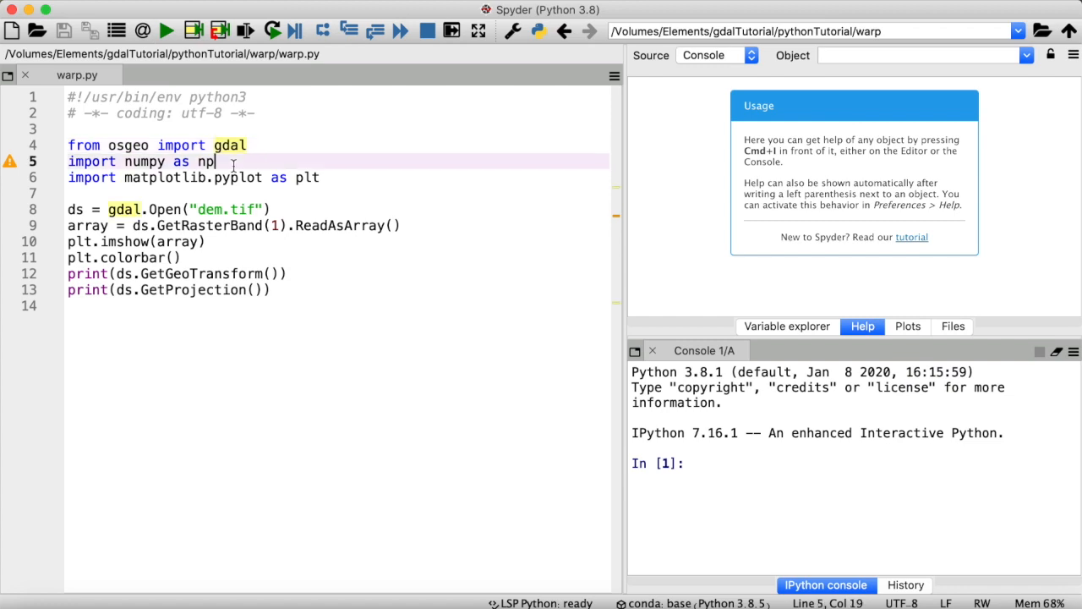
left_click(321, 177)
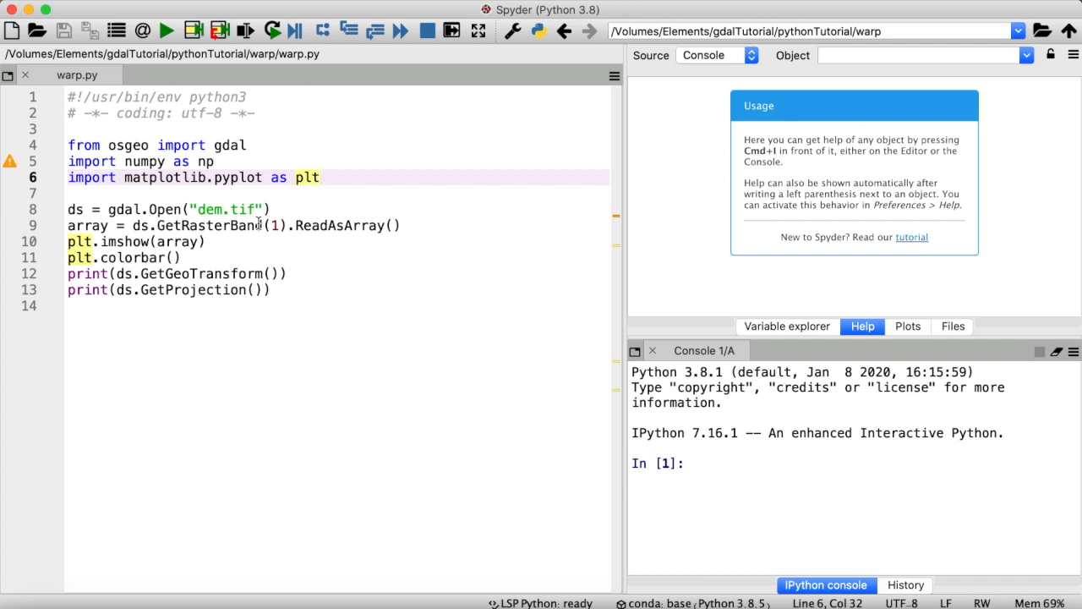
left_click(167, 31)
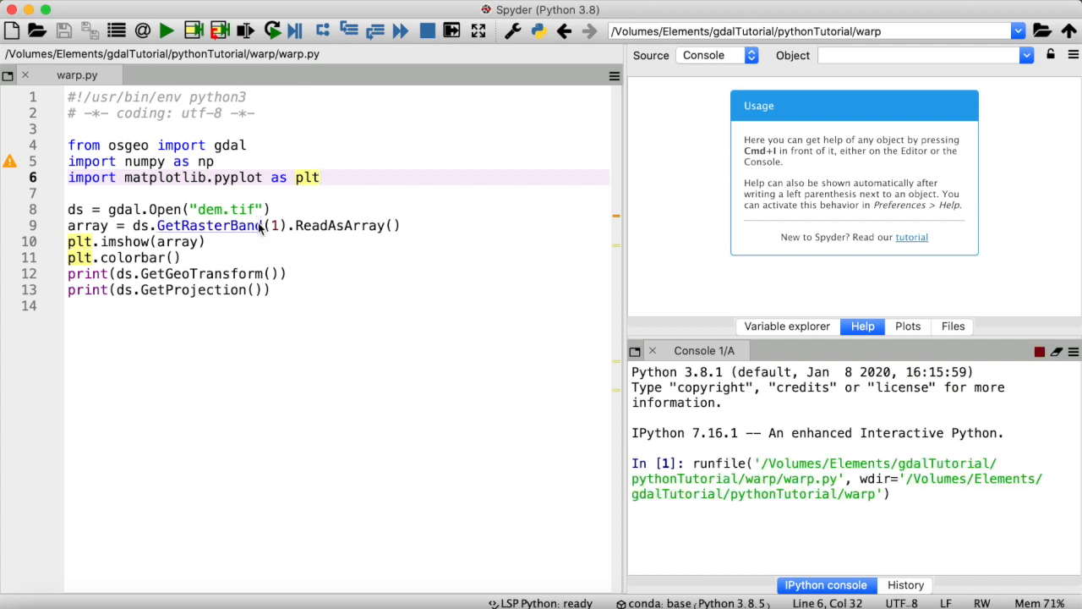
left_click(165, 30)
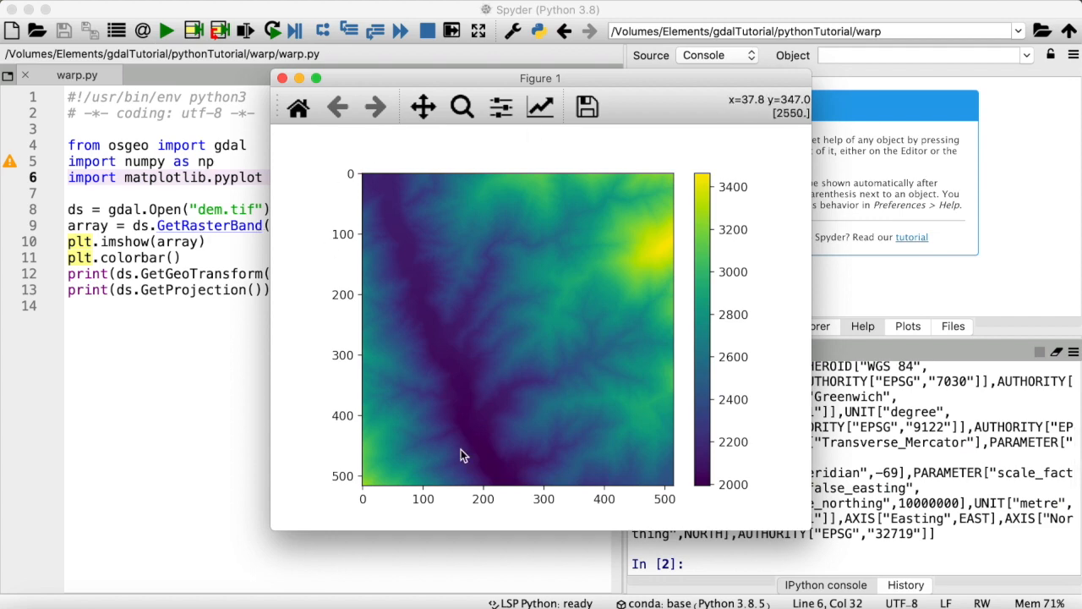
mouse_move(302, 141)
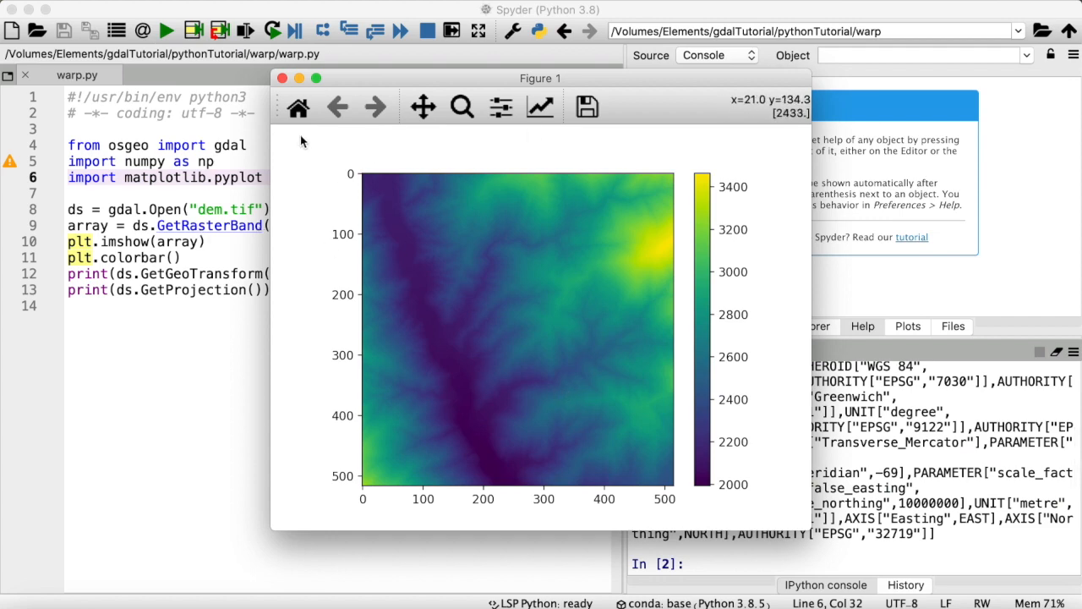
left_click(282, 78)
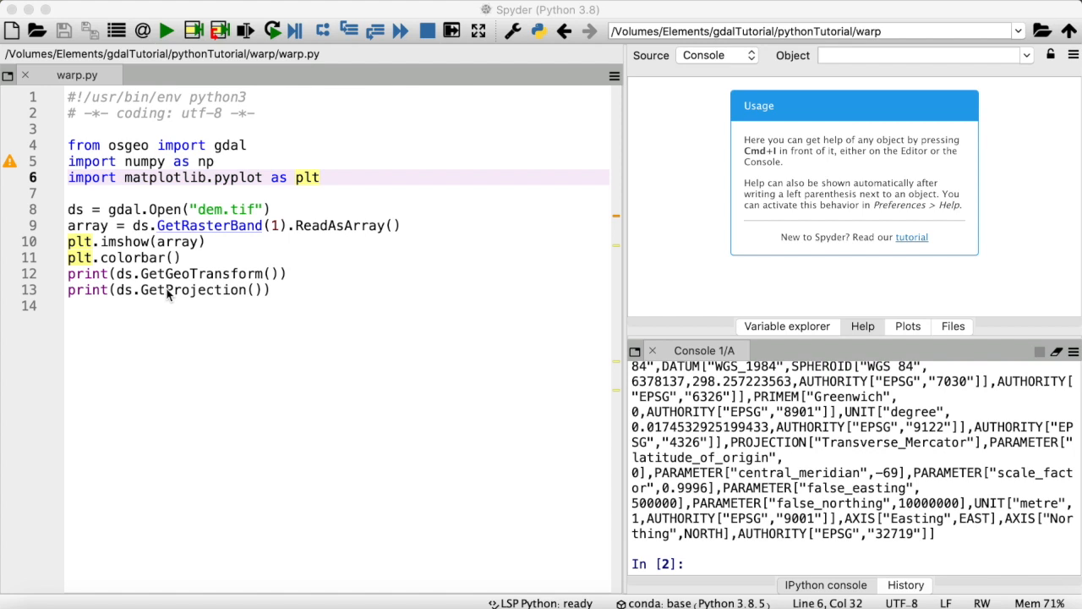
mouse_move(142, 302)
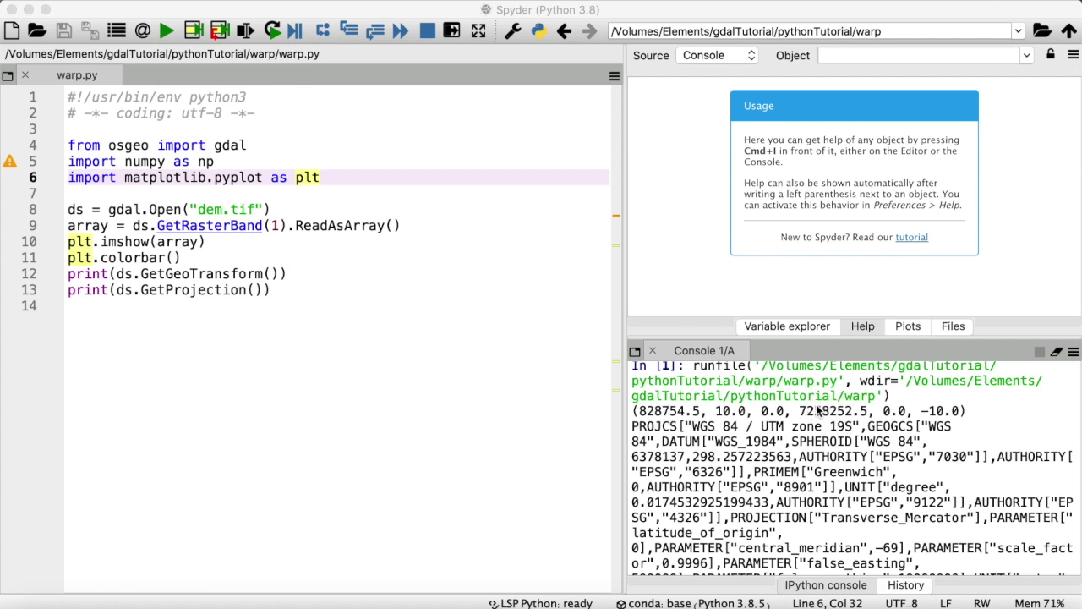
mouse_move(842, 413)
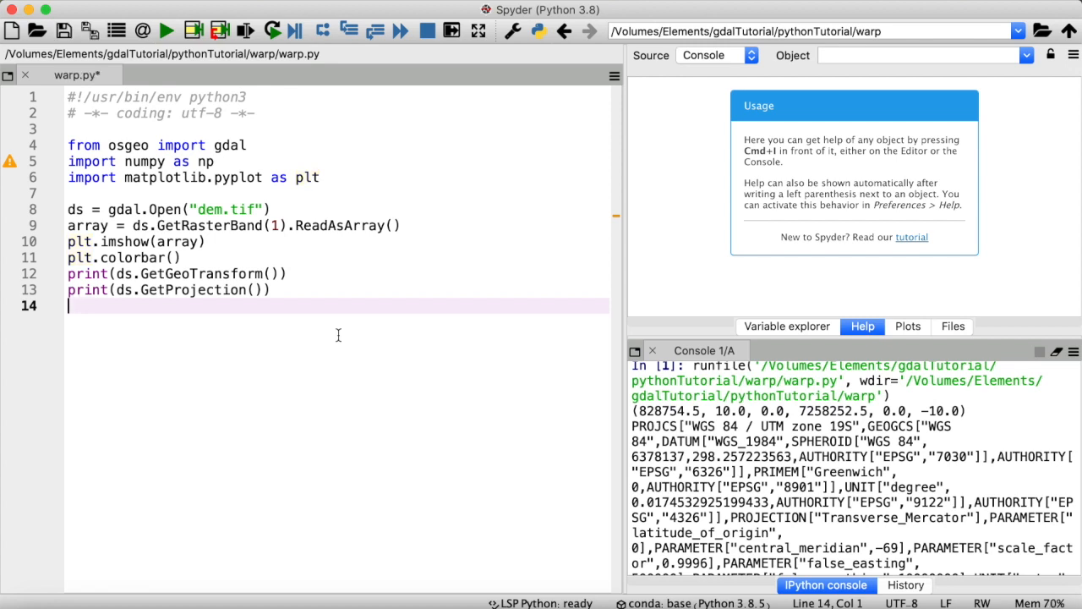
Type dsReprj = gdal.Warp("demReprj.tif", ds) on line 15.
type("ds")
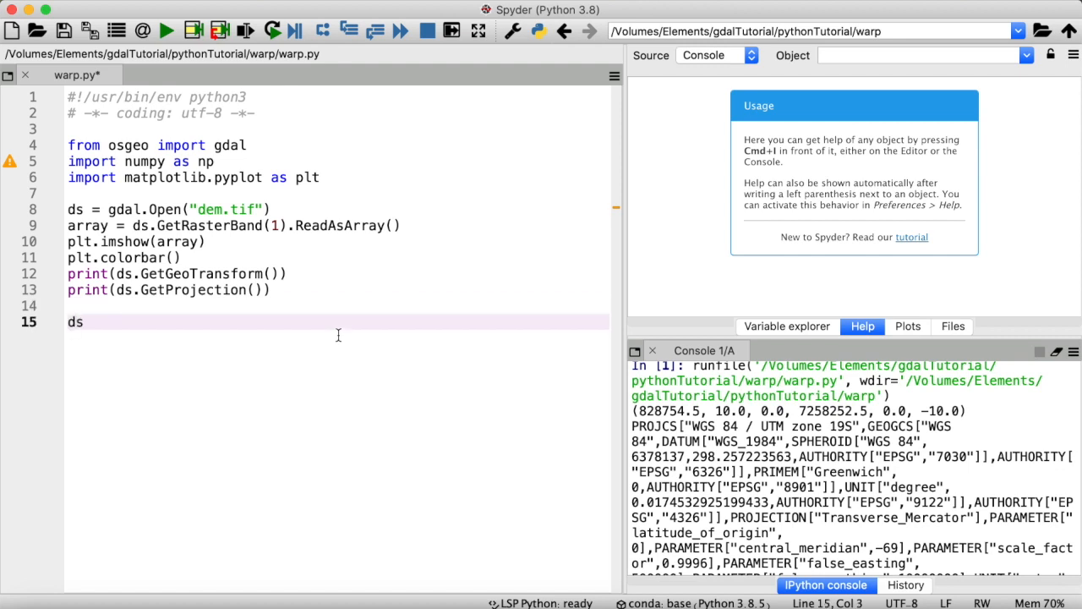
type("Reprj")
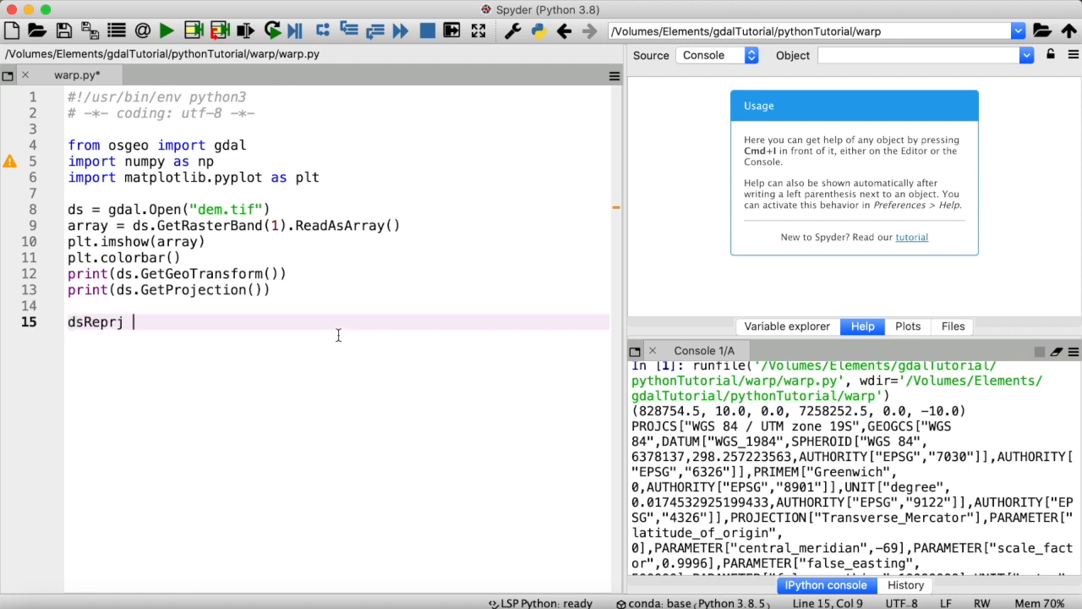
type("=")
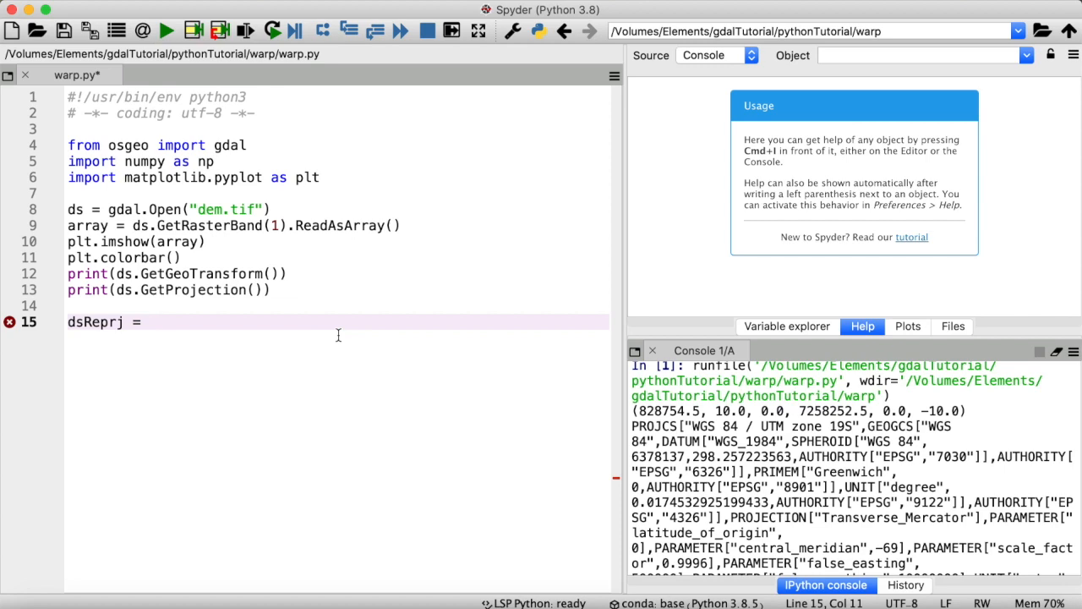
type("gdal.Warp")
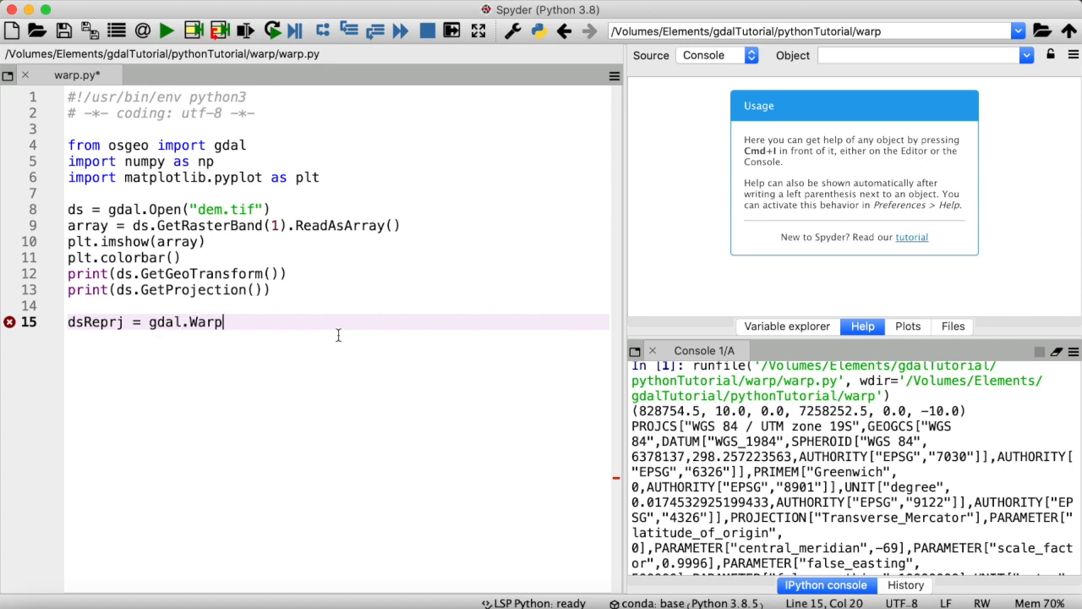
type("(")
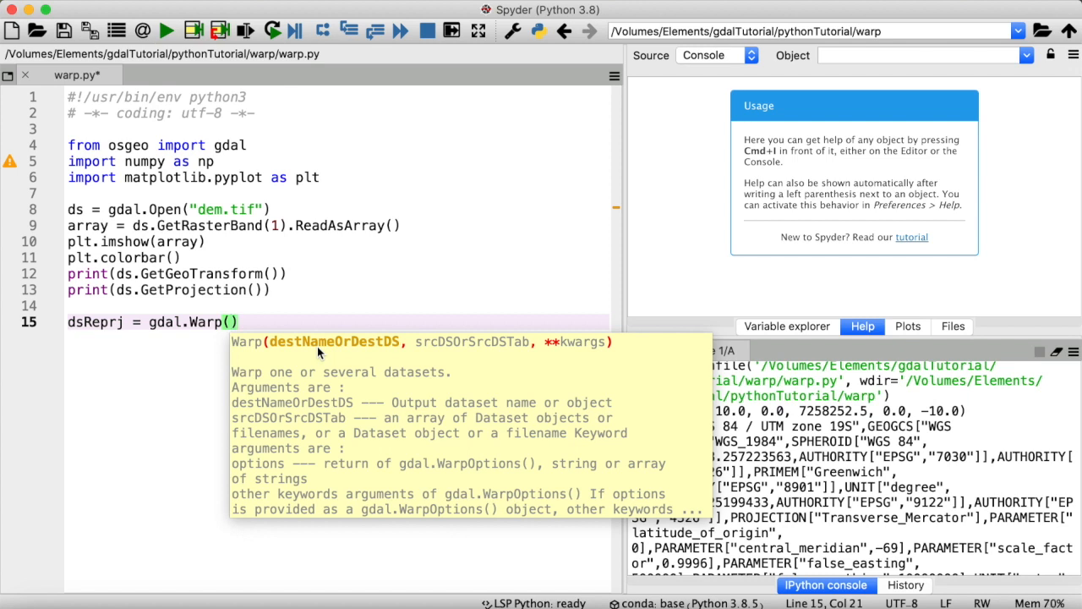
mouse_move(440, 347)
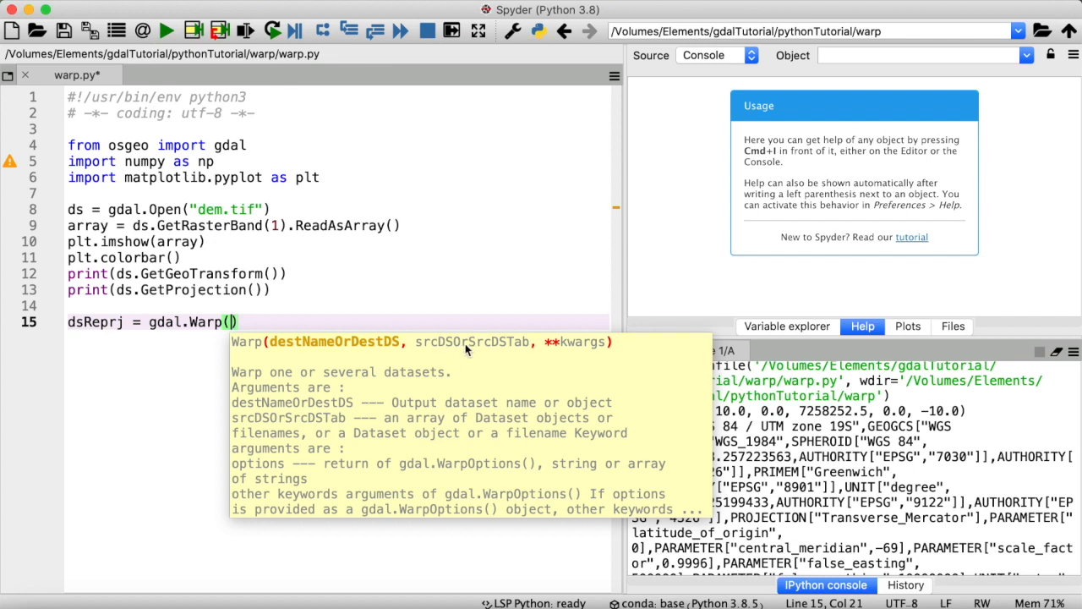
mouse_move(476, 354)
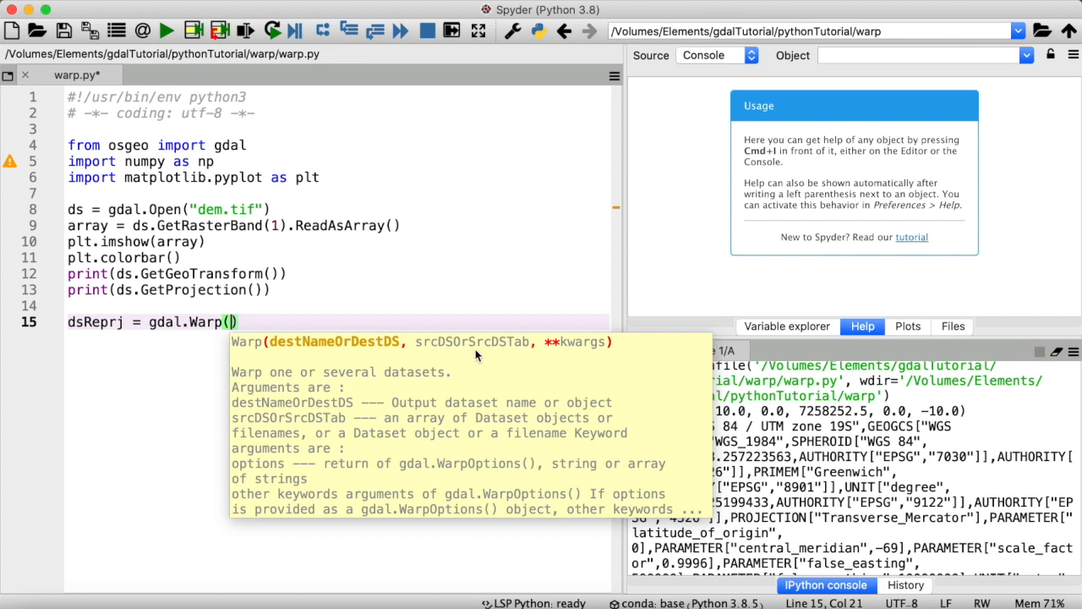
type("demReprj.tif\"")
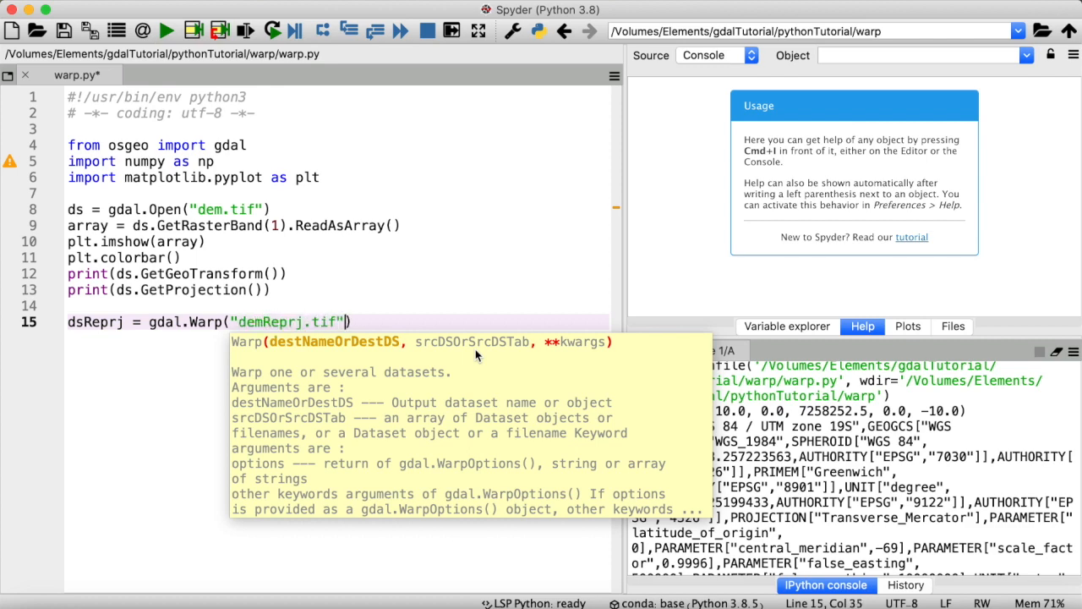
type(",")
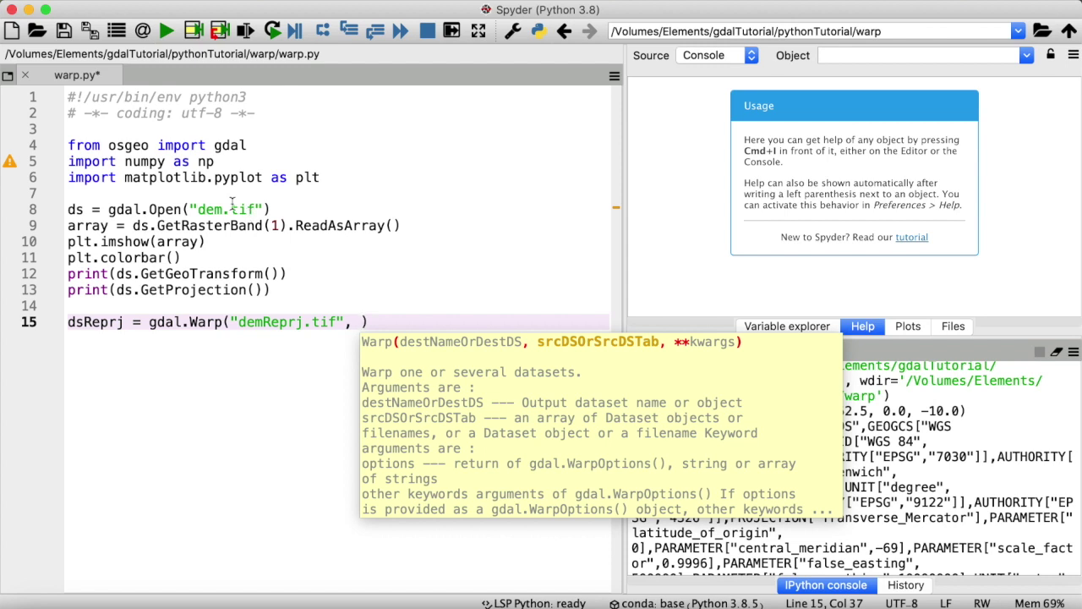
type("ds")
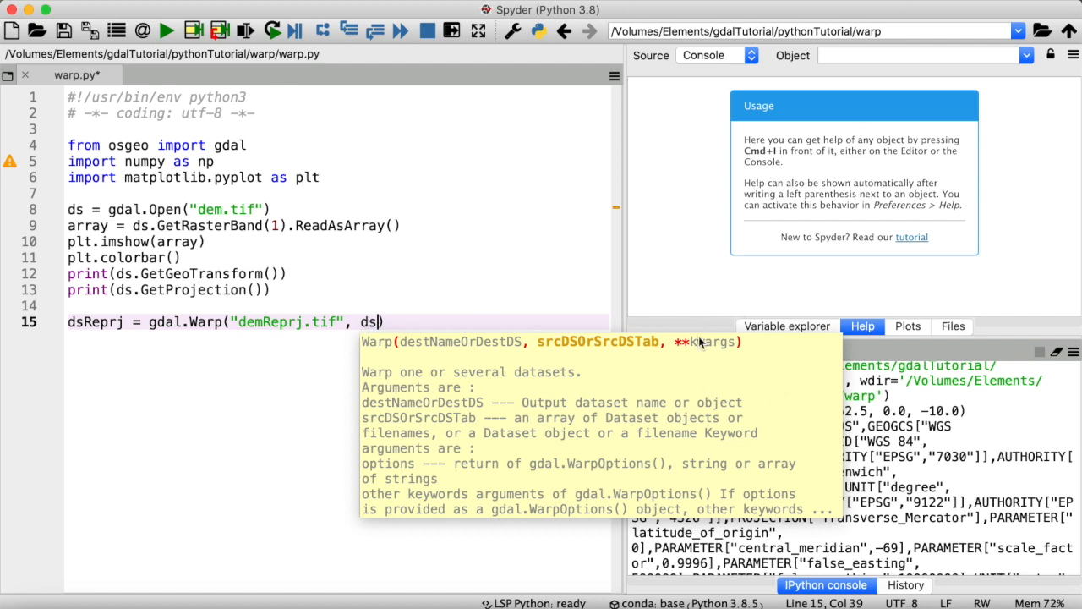
mouse_move(698, 351)
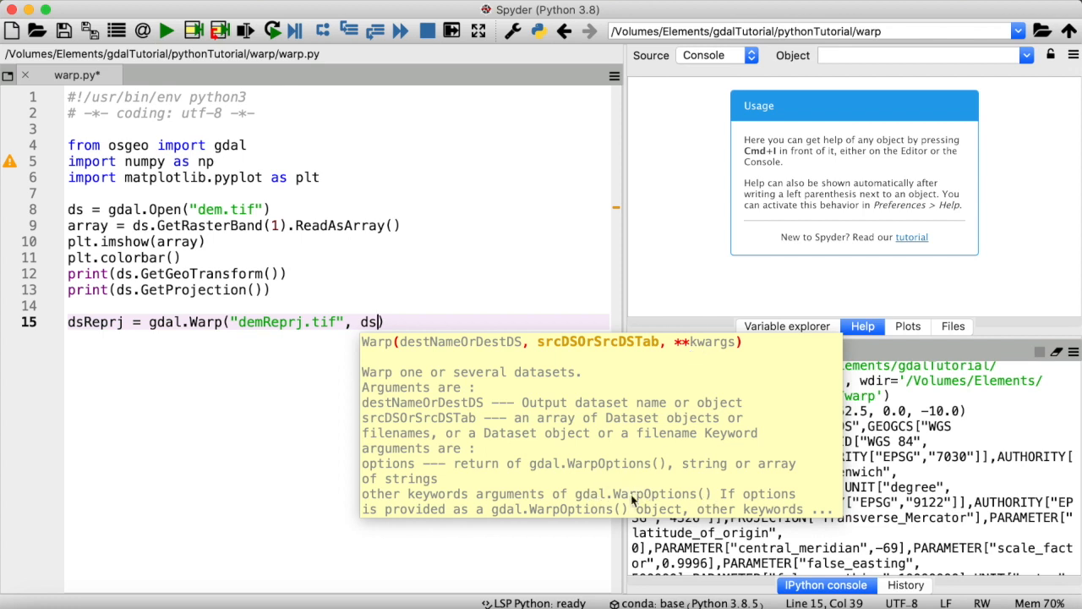
mouse_move(723, 488)
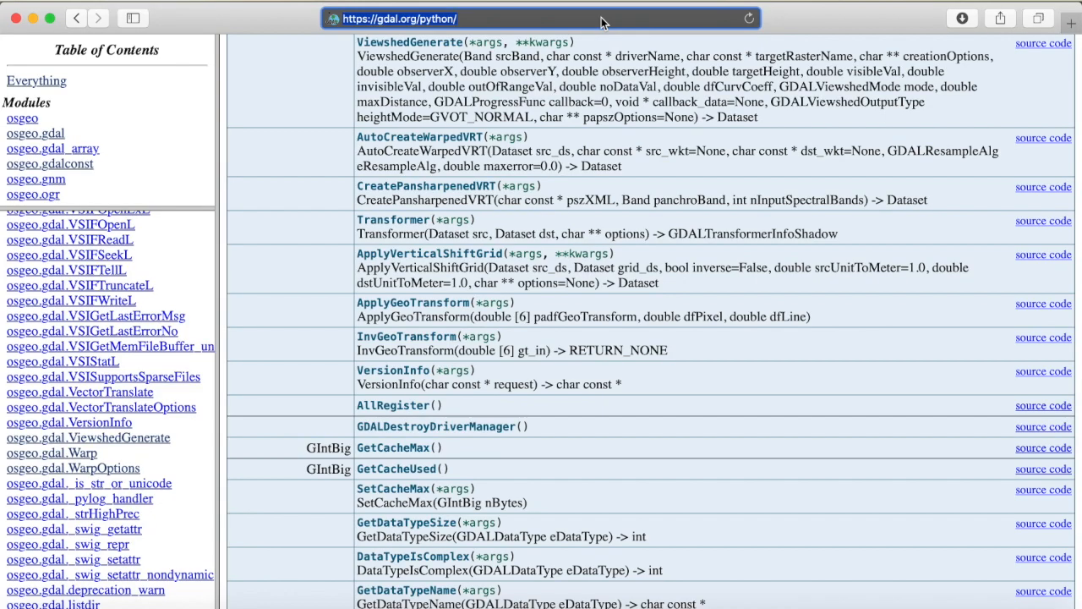
Read the GDAL WarpOptions reference, marking the dstSRS, xRes/yRes and cutlineDSName options.
left_click(72, 468)
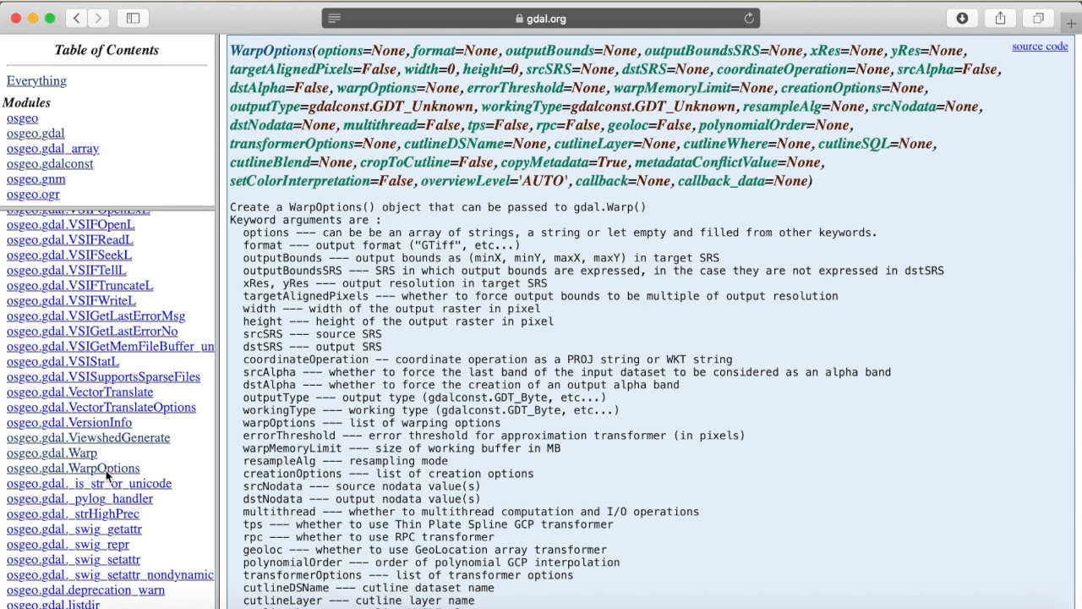
mouse_move(409, 358)
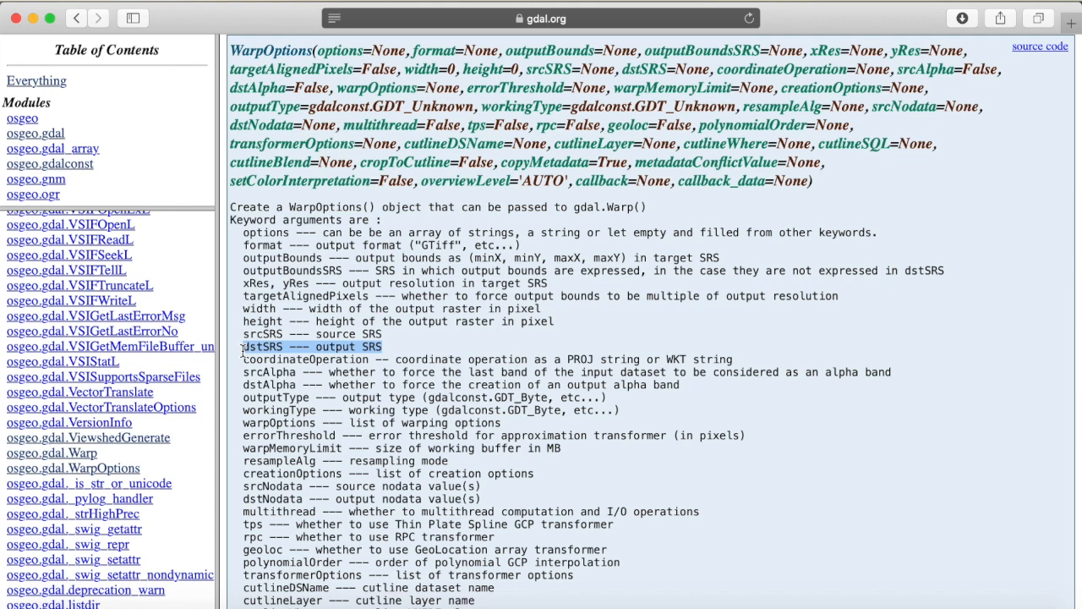
mouse_move(554, 288)
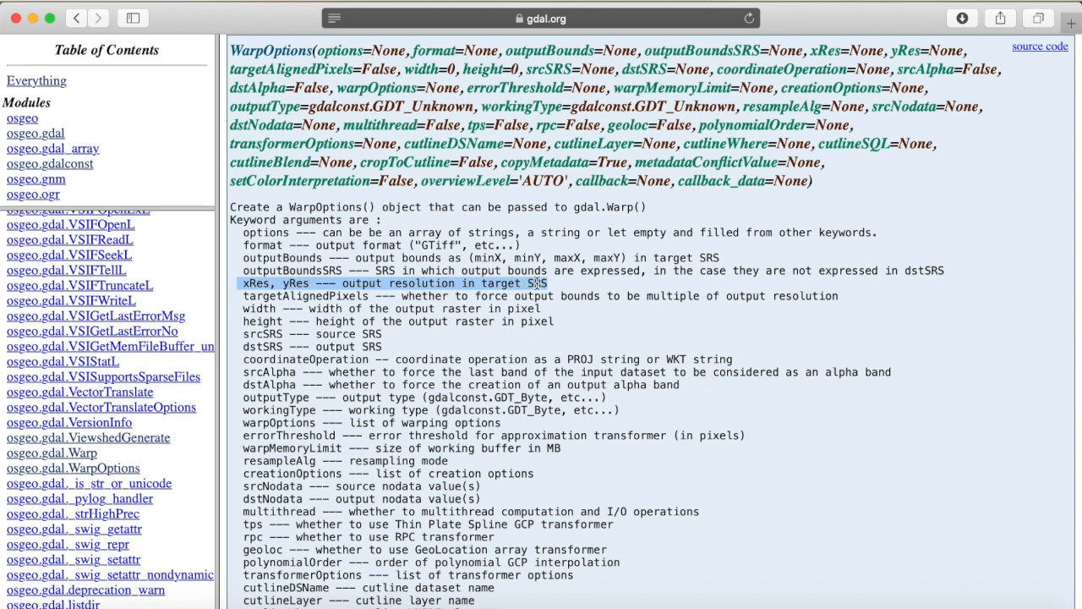
left_click(309, 587)
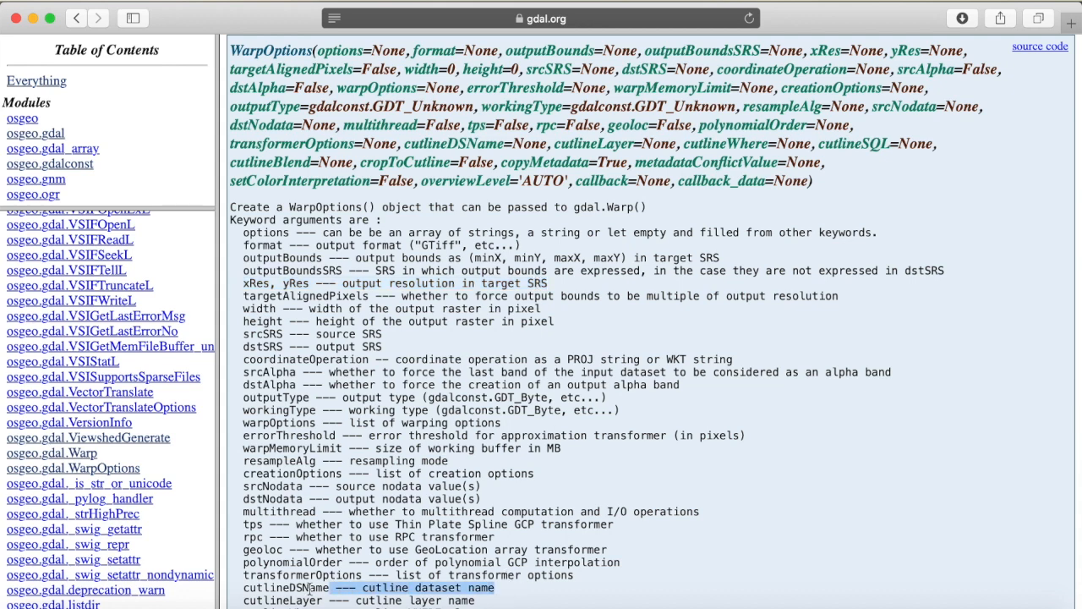
scroll("down", 3)
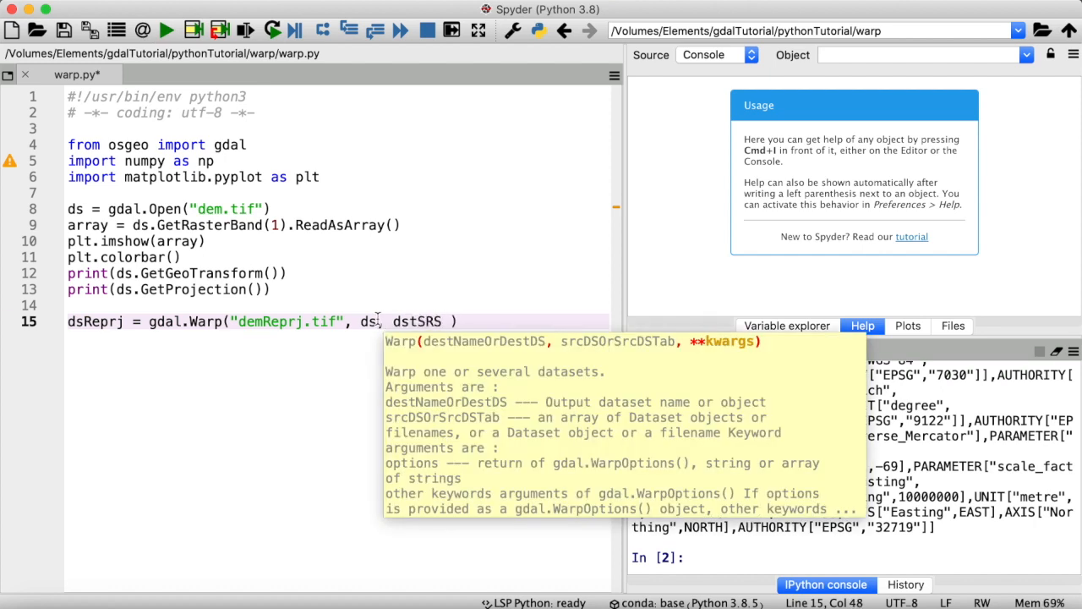
Complete the Warp call's destination projection as dstSRS = "EPSG:4326".
type("=")
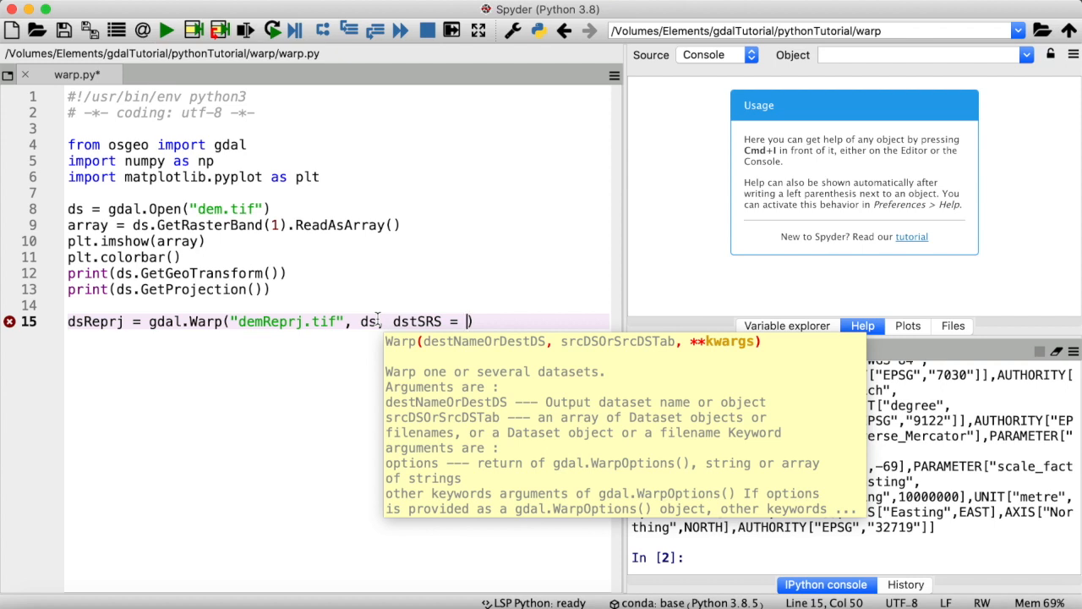
type("EPS\"")
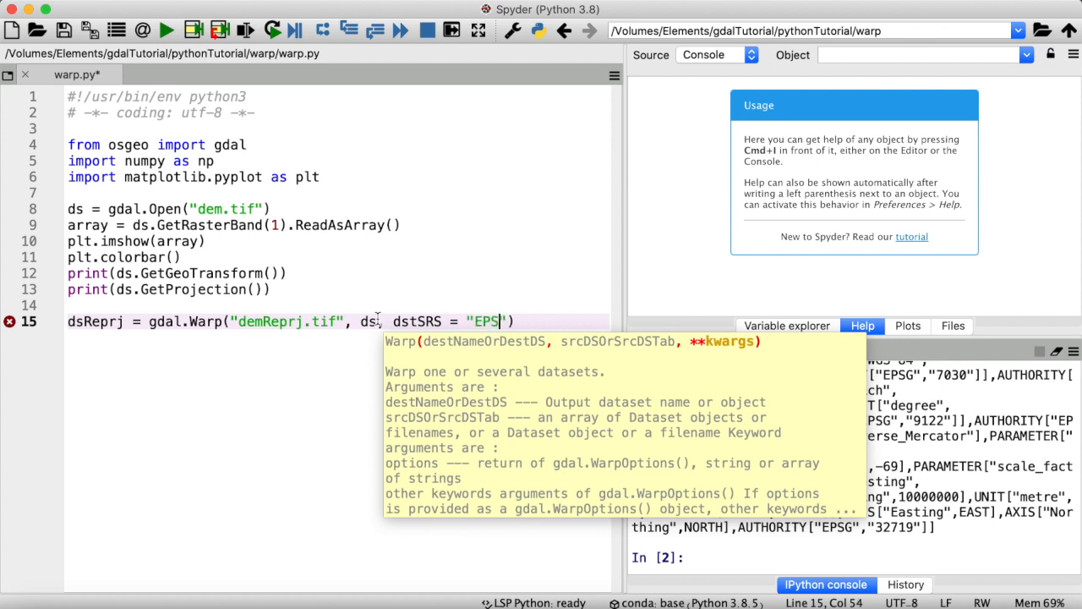
type("G:")
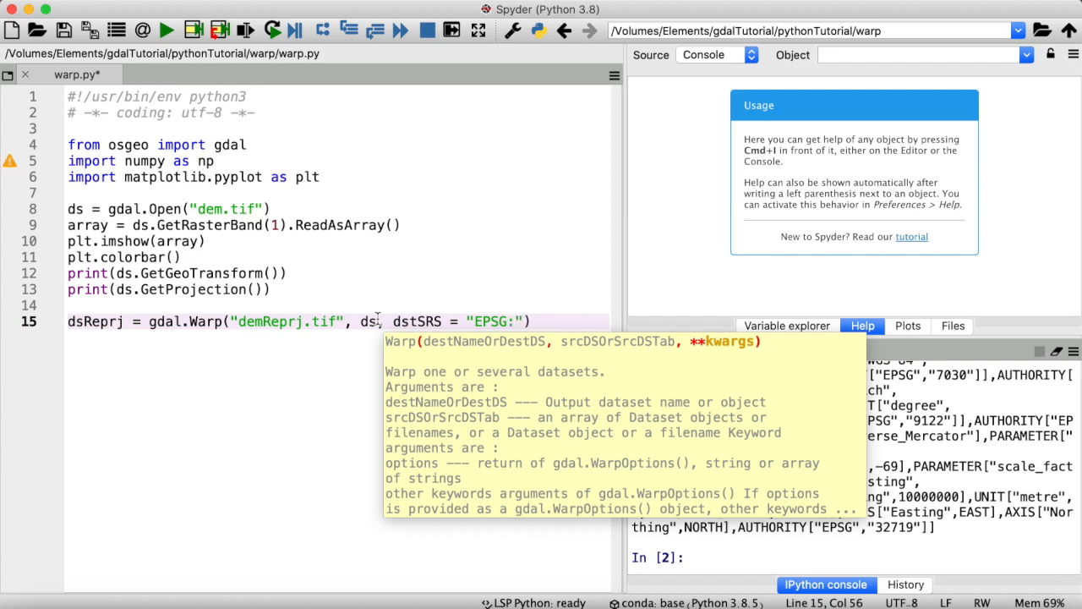
type("4326")
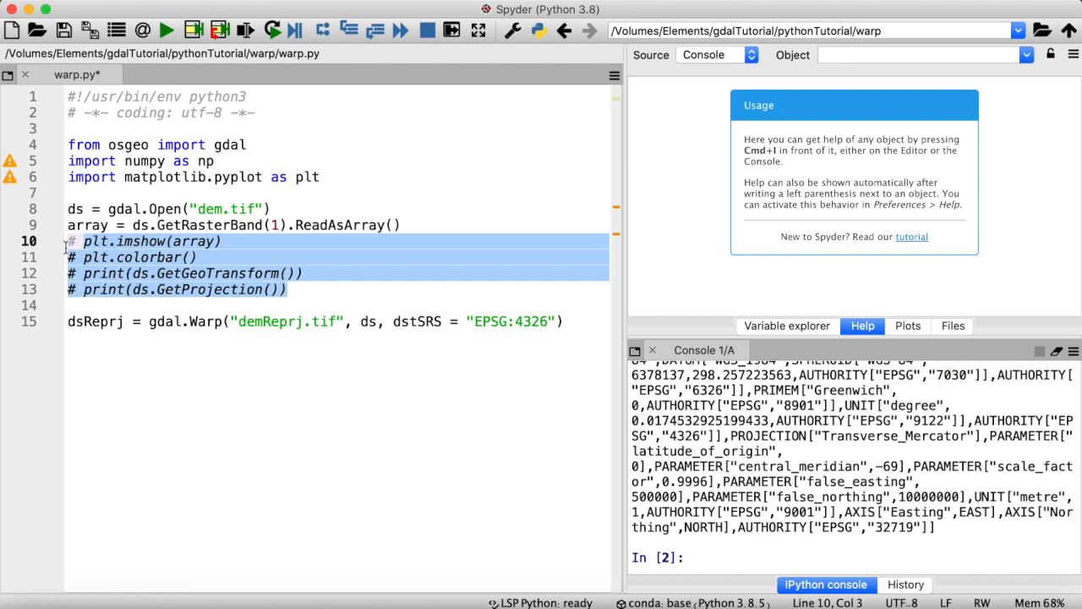
Run the script, inspect the Variable explorer, and query dsReprj.GetProjection().
left_click(166, 30)
type("ls")
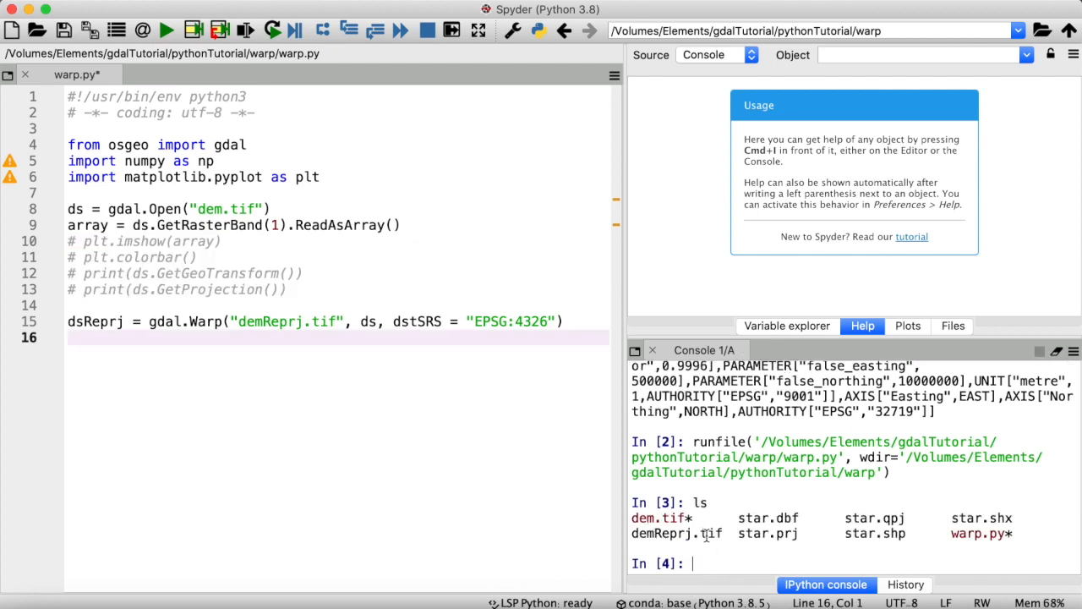
left_click(787, 326)
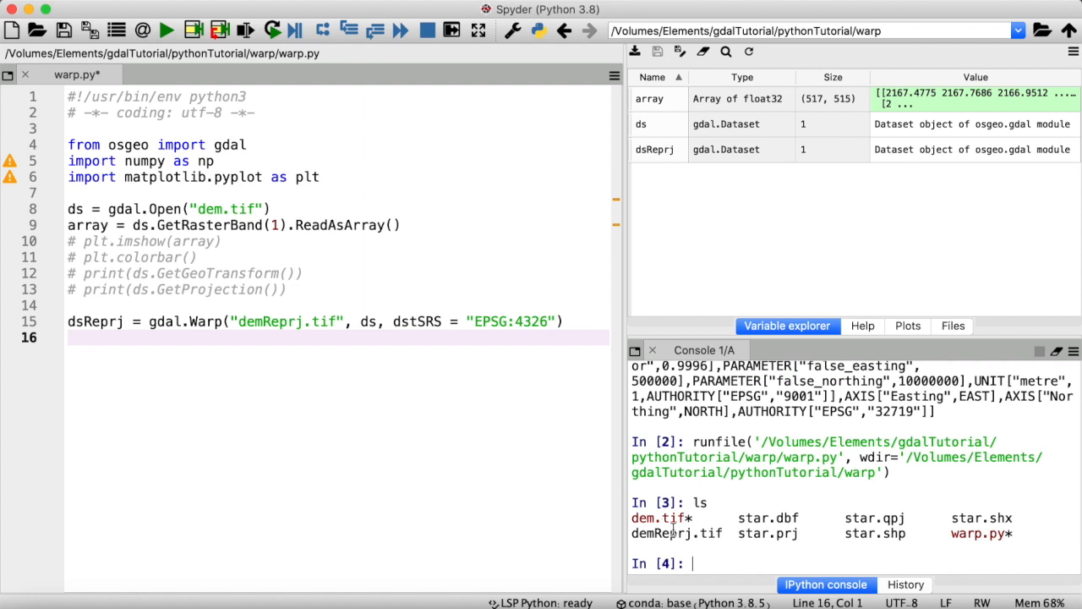
type("d")
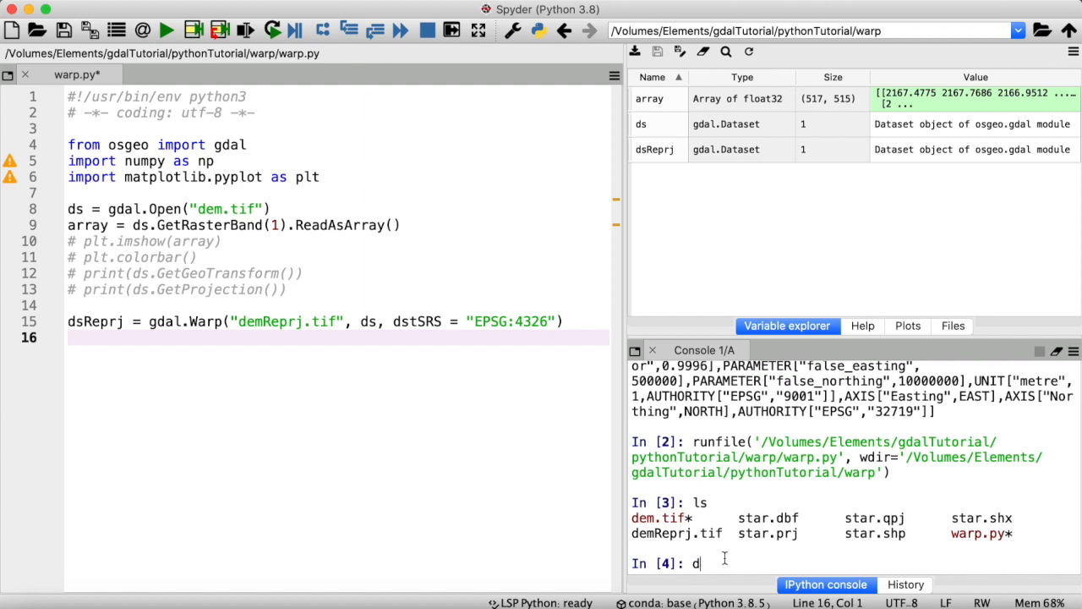
type("sRepr")
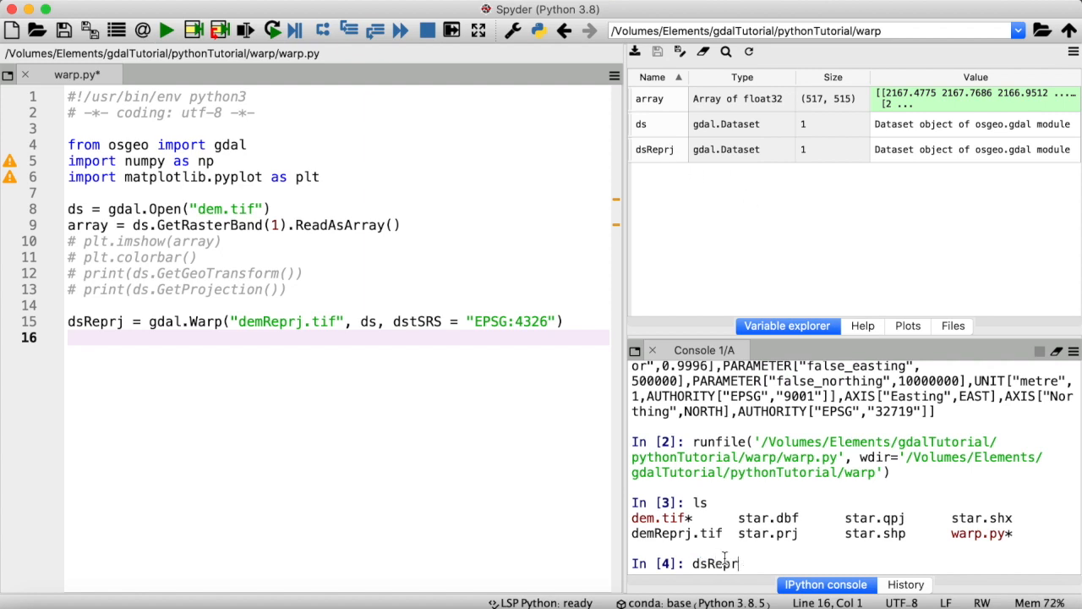
type("j.Get")
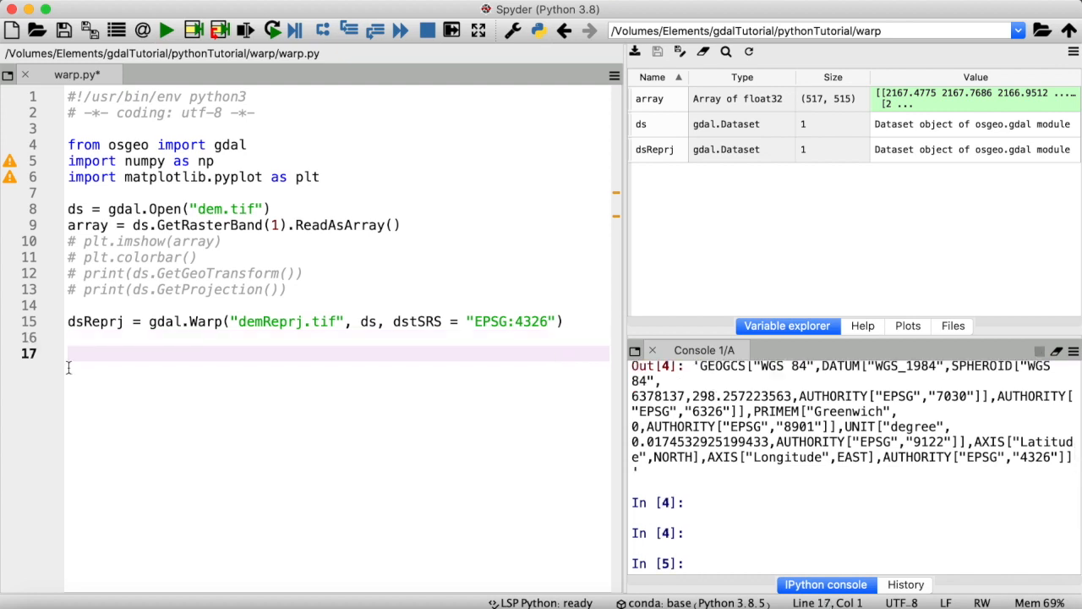
Type dsRes = gdal.Warp("demRes.tif", ds, xRes, yRes) on line 17.
type("dsRe")
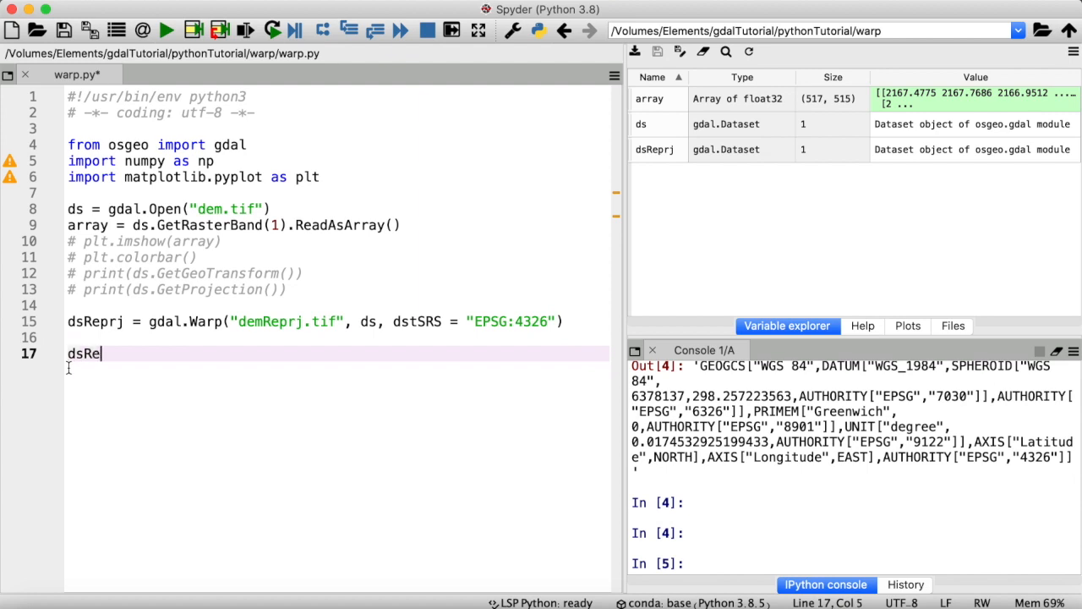
type("s = g")
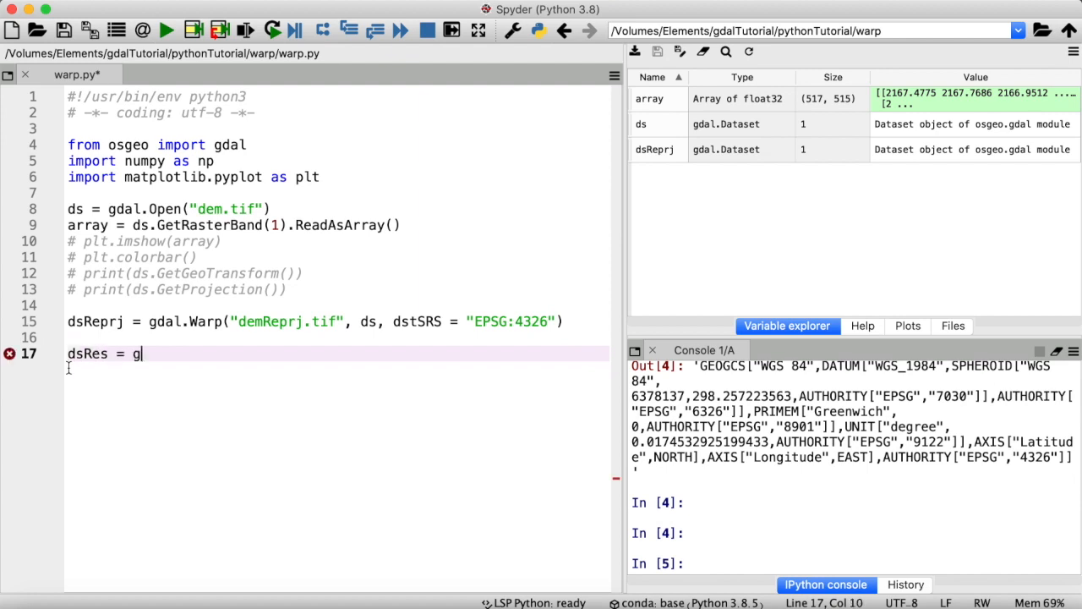
type("dal.Warp")
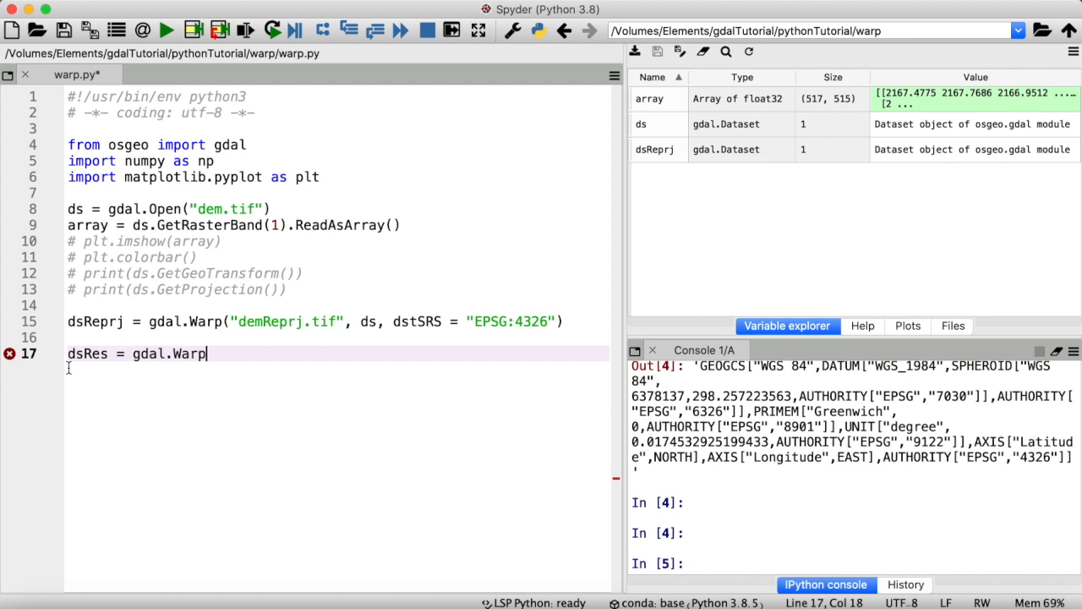
type("(\"dem")
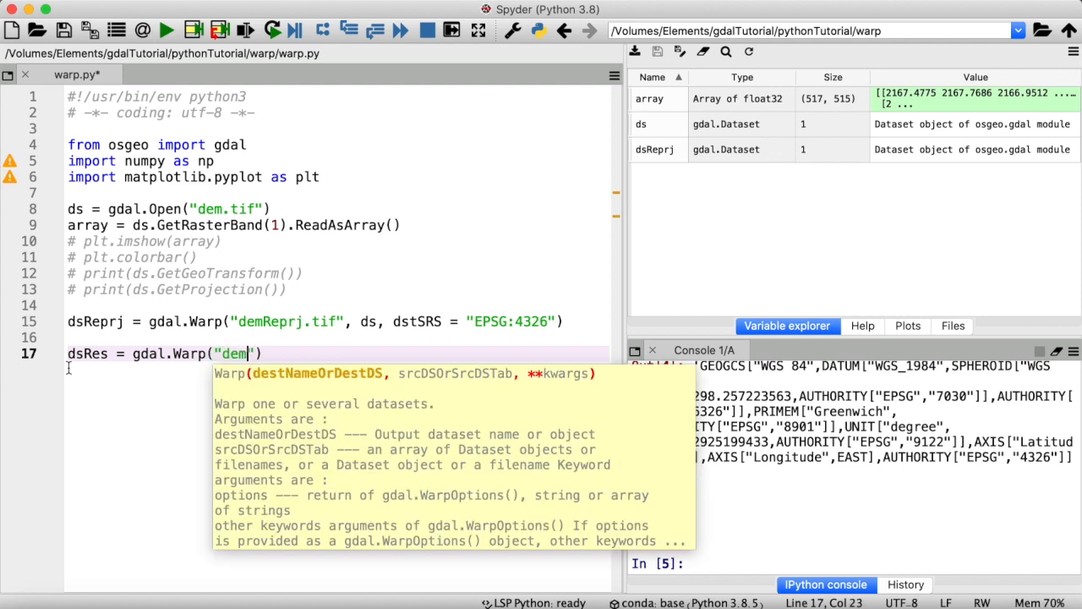
type("Res.tif")
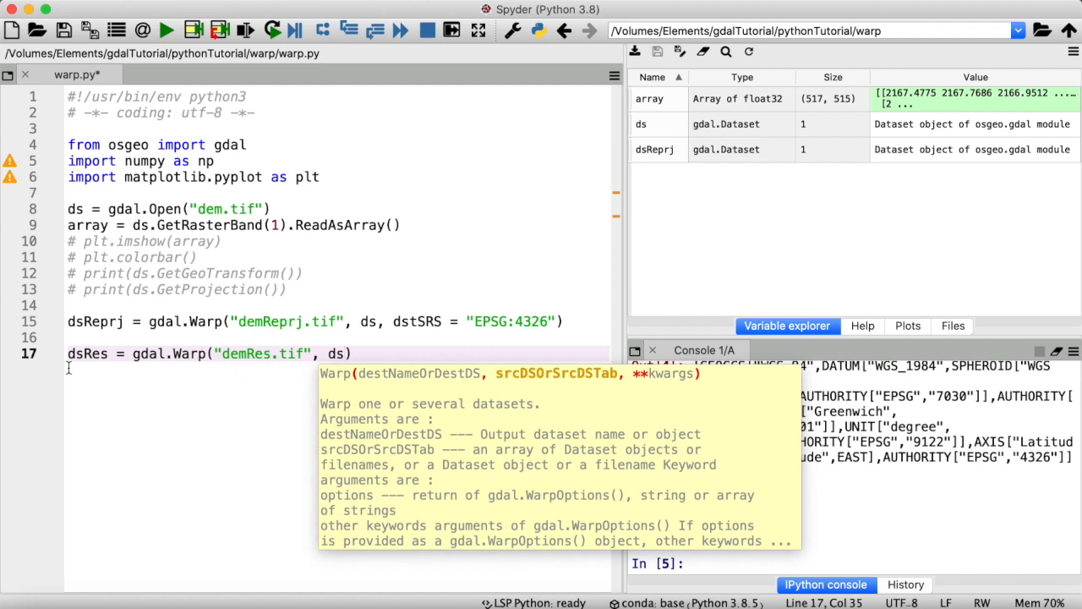
type(",")
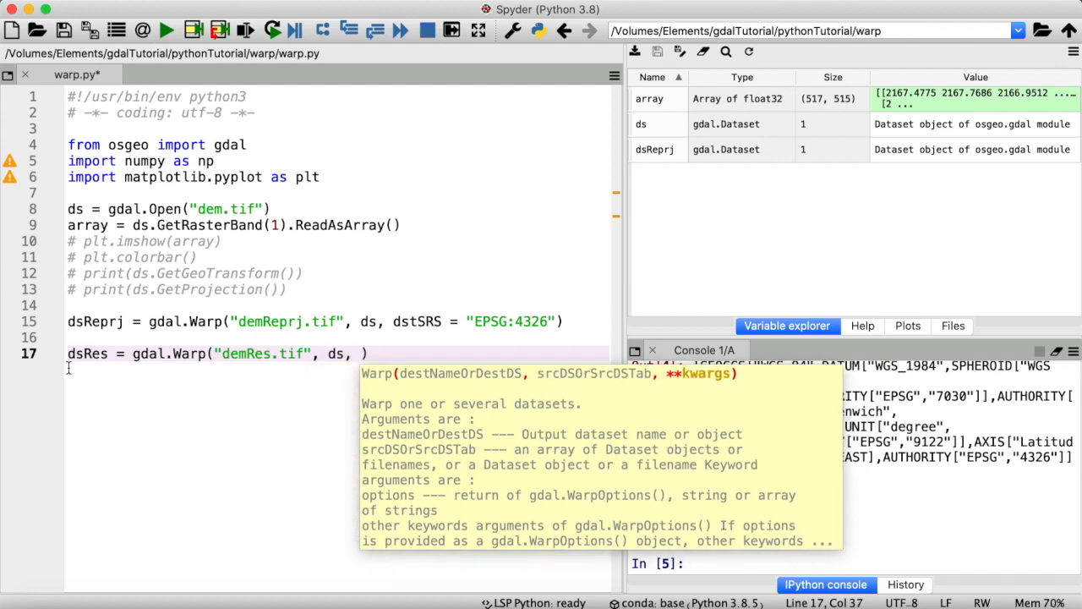
type("xRes")
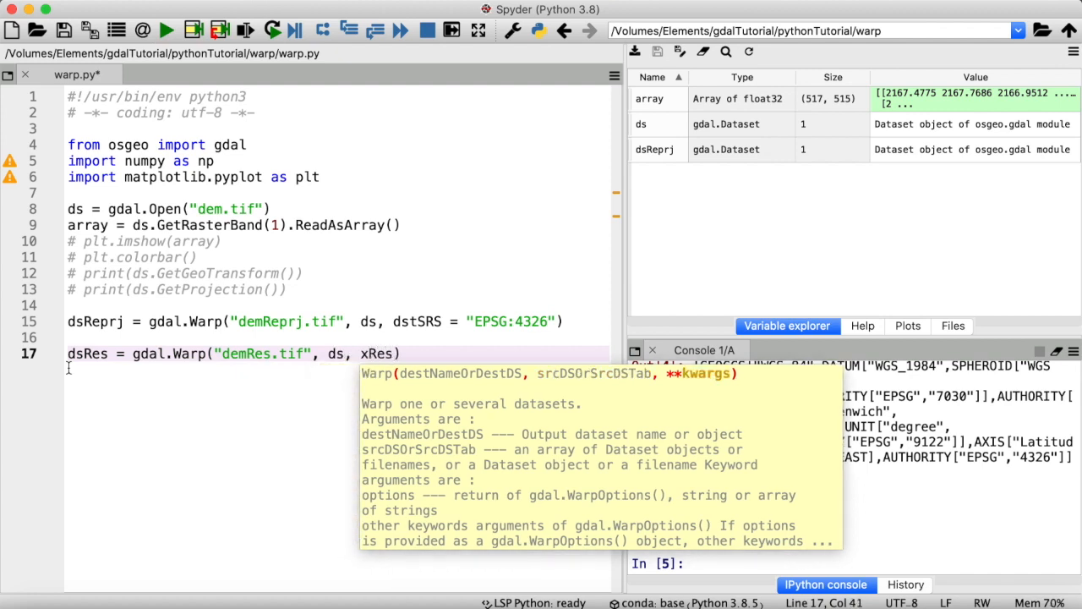
type("yRes")
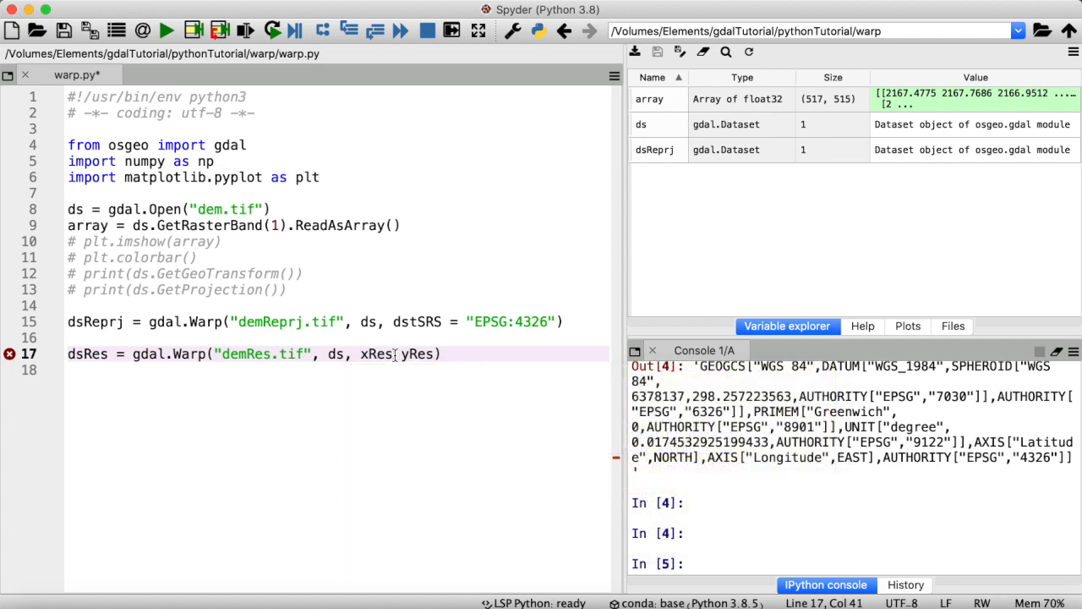
Set xRes and yRes to 150 and rerun the script.
double_click(375, 353)
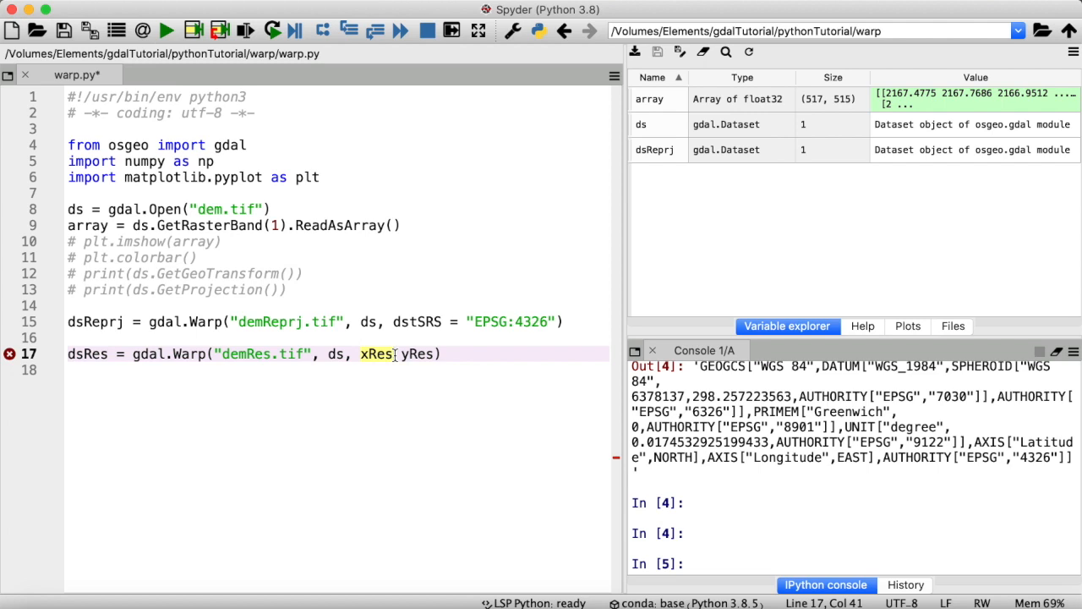
type("=")
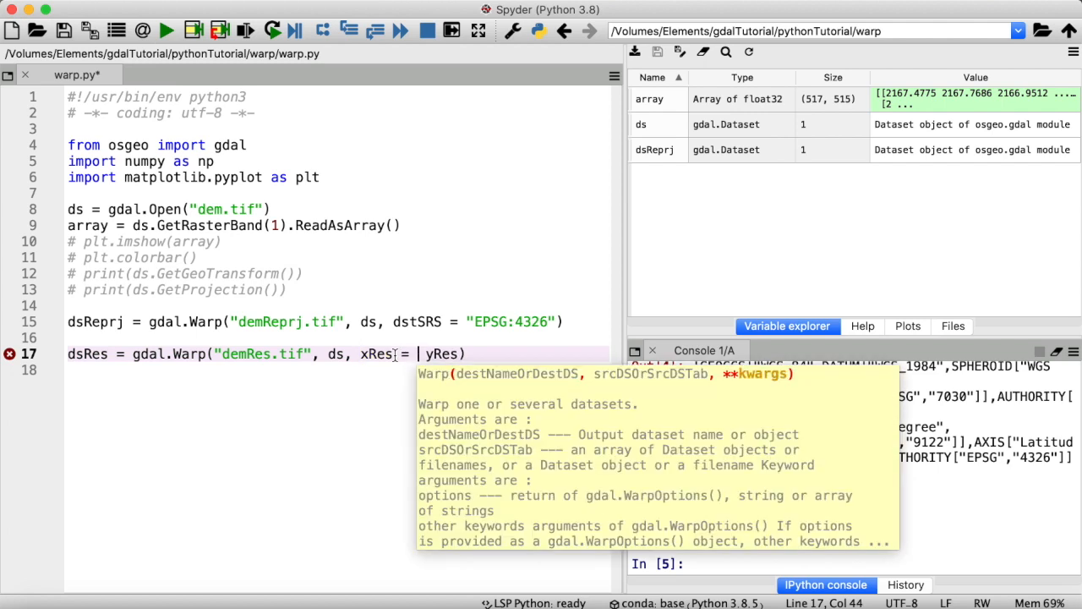
type("150,")
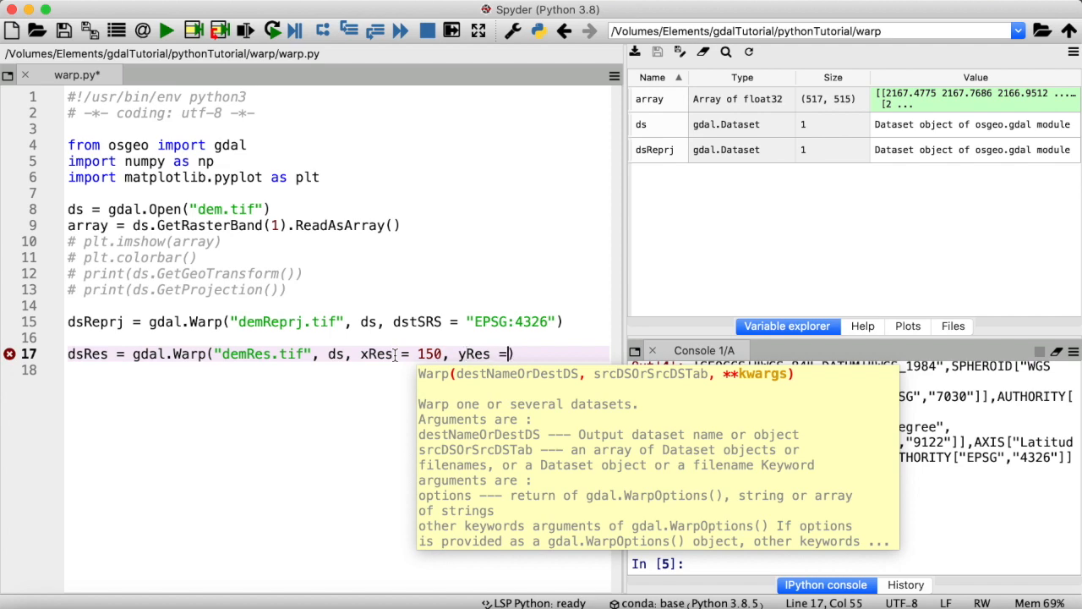
type("150)")
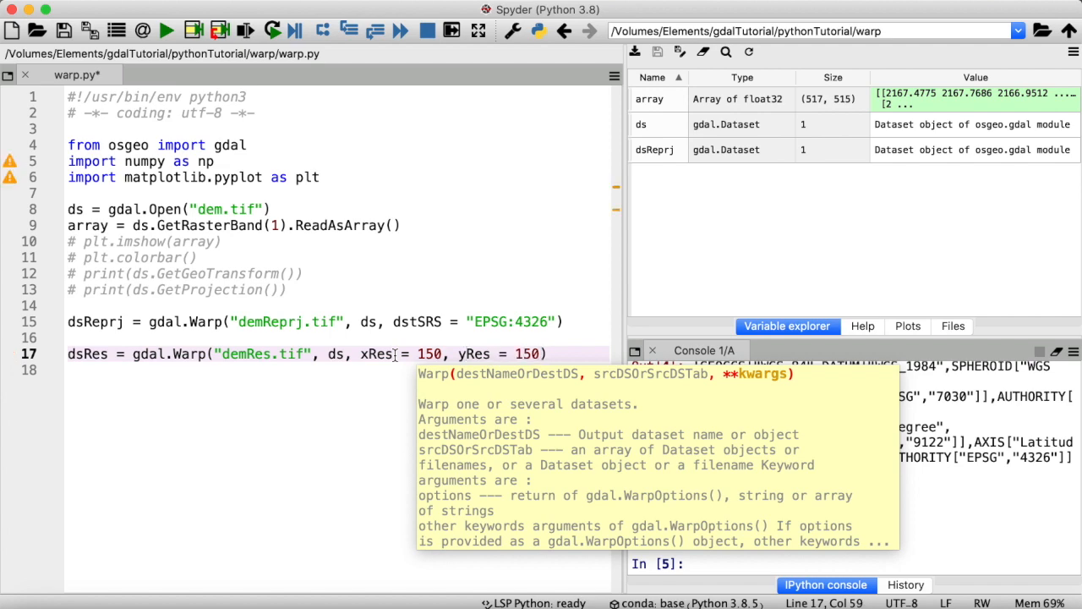
left_click(166, 31)
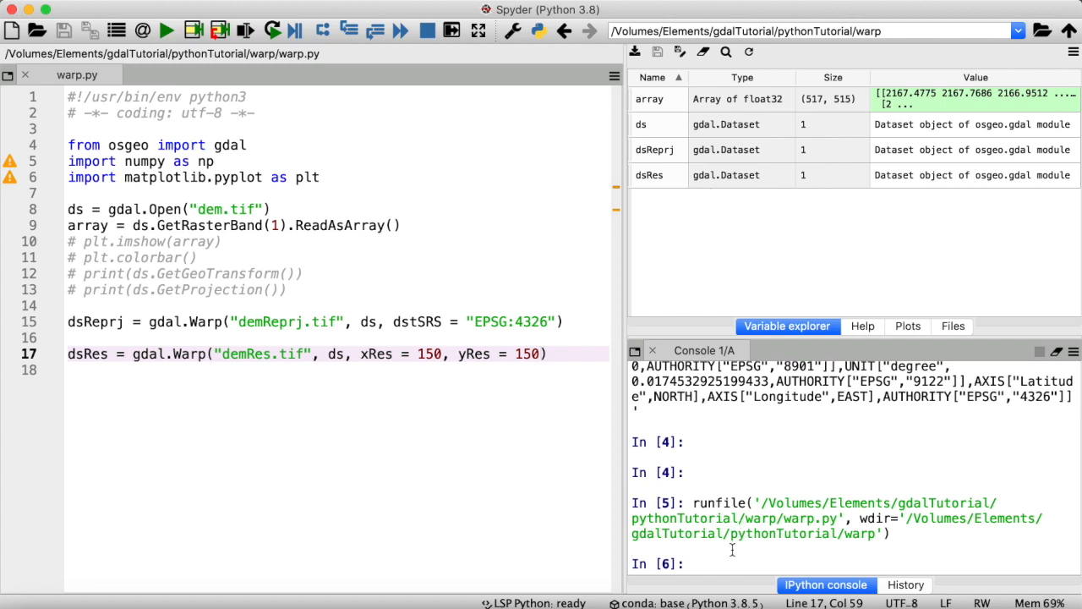
Check dsRes.GetGeoTransform(), add array = ds.GetRasterBand(1).ReadAsArray() plotting, run, close the figure.
type("dsRes.")
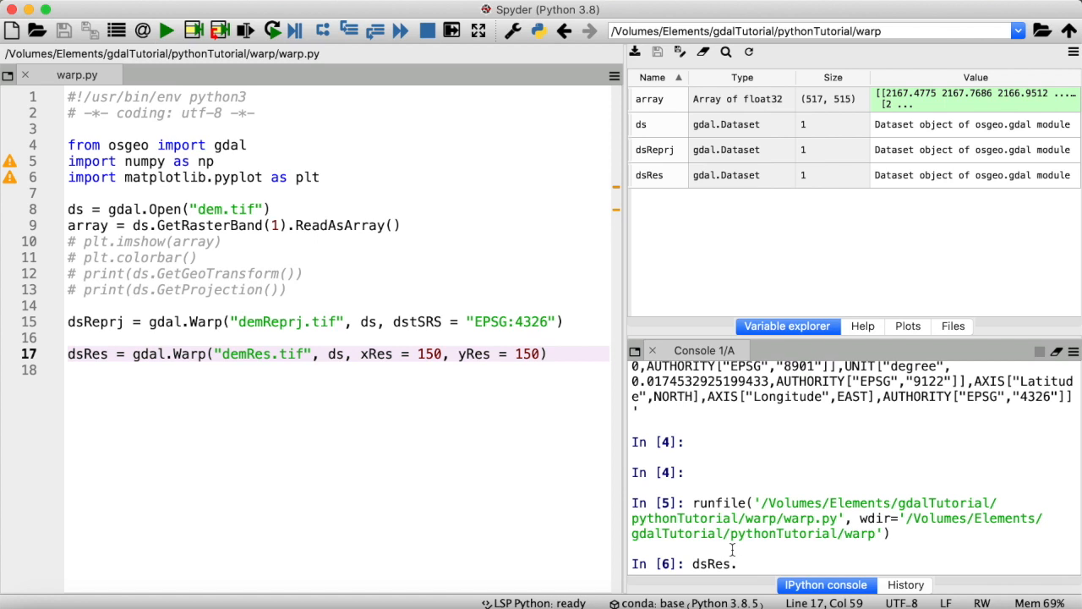
type("GetGeoTransform(")
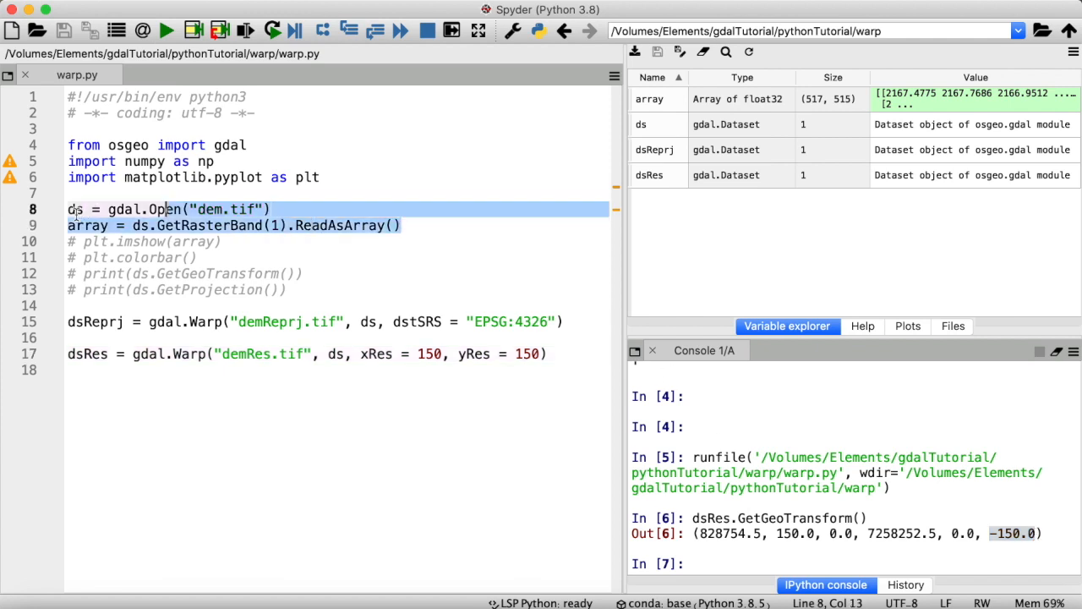
left_click(97, 370)
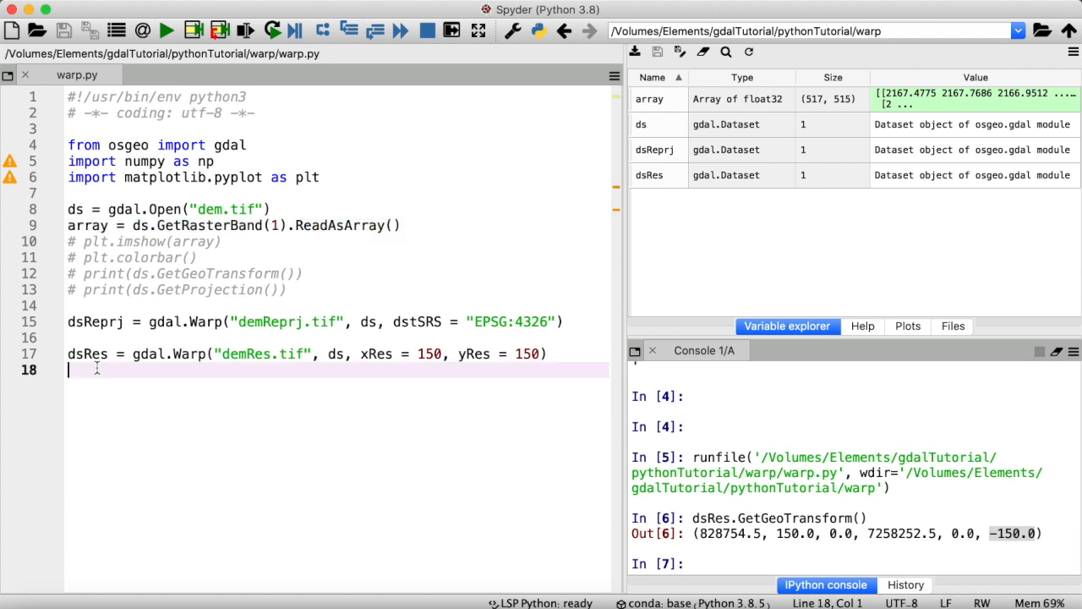
type("array = ds.GetRasterBand(1).ReadAsArray()")
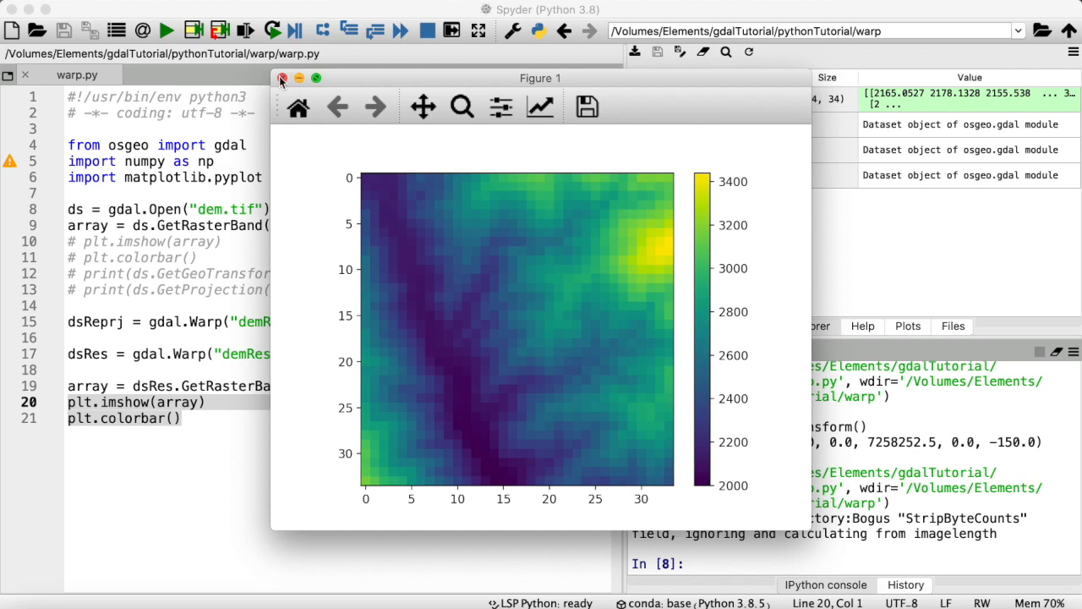
left_click(282, 78)
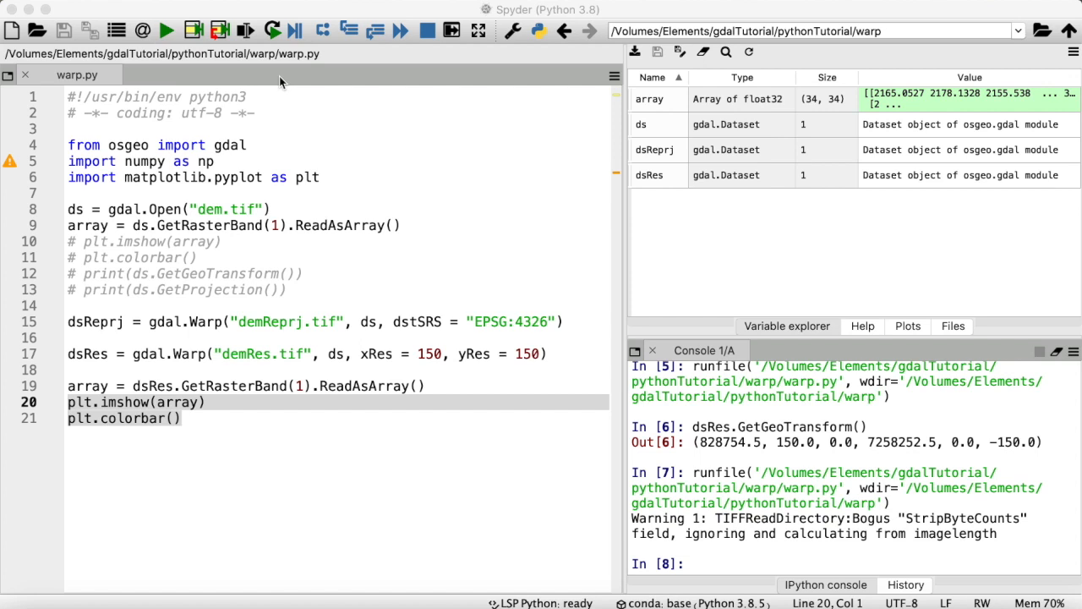
mouse_move(531, 77)
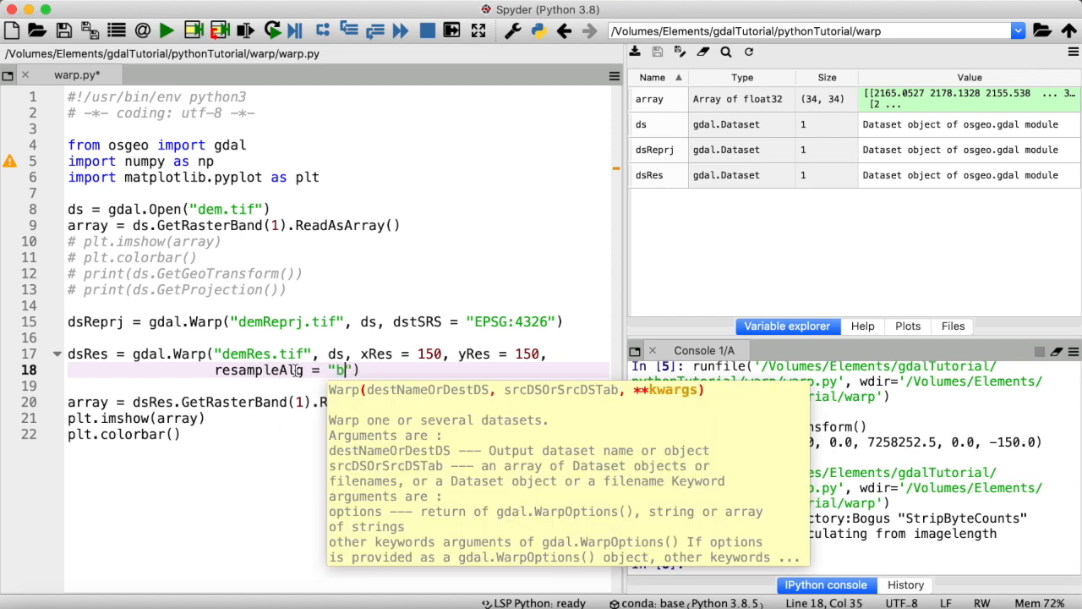
Set resampling to "bilinear", delete the old plotting lines, and list files with ls.
type("ilinear")
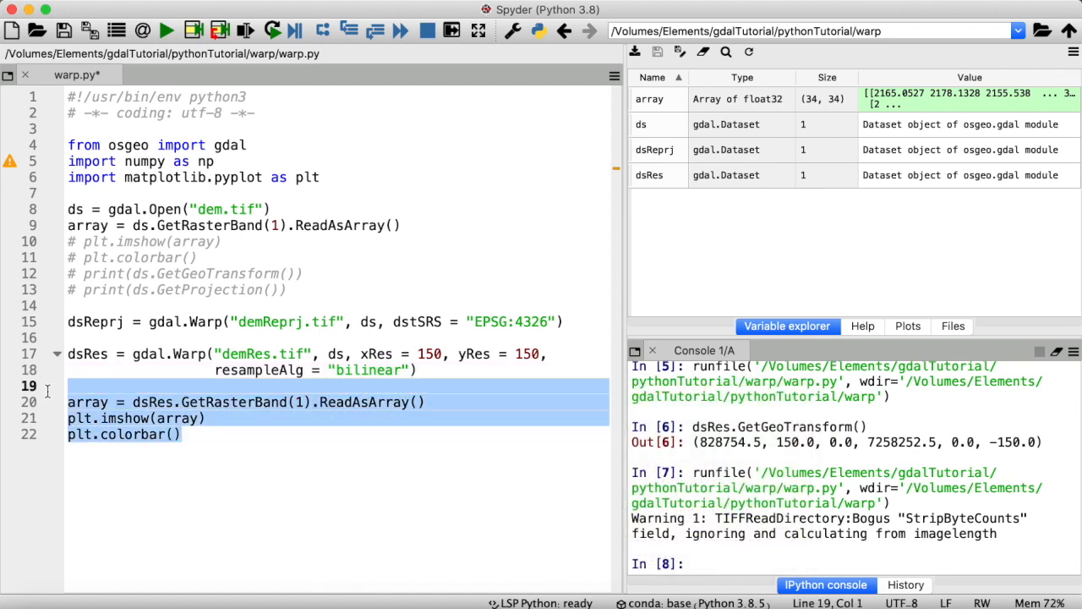
key("delete")
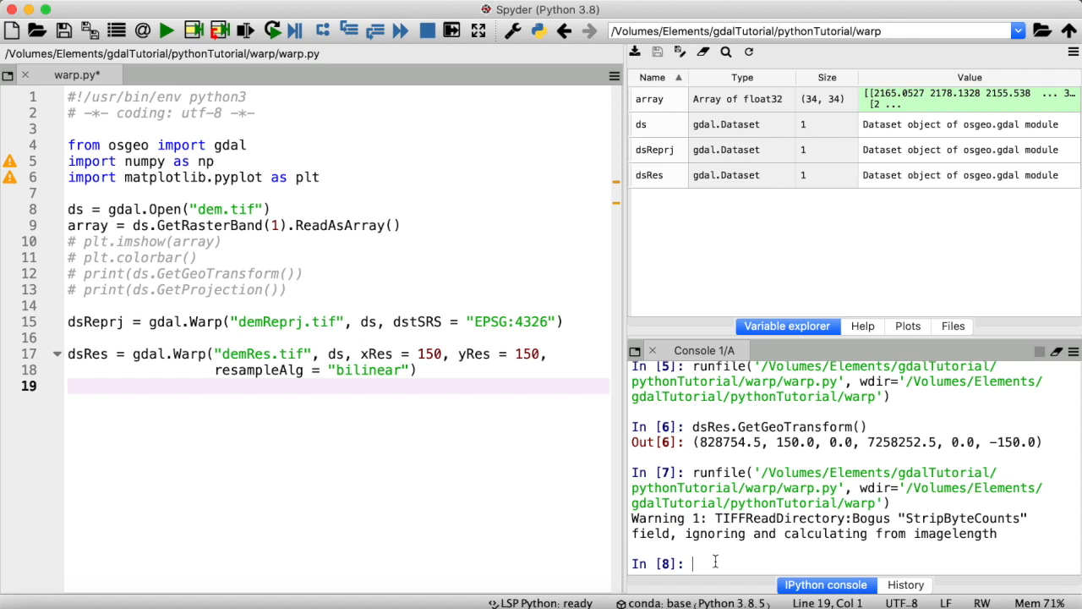
type("ls")
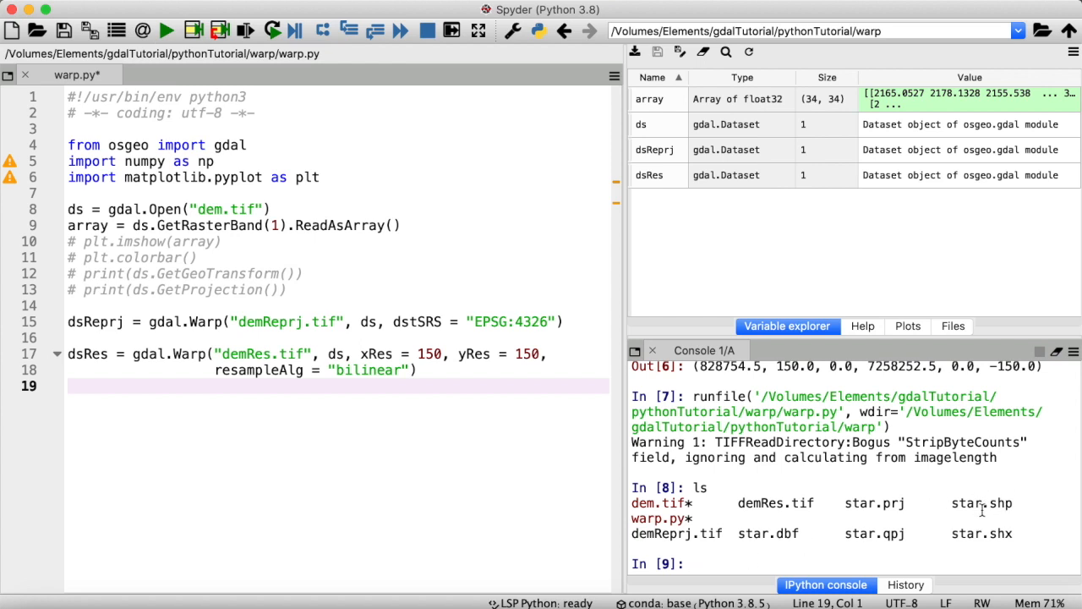
Type dsClip = gdal.Warp("demClip.tif", ds) on a new line.
type("ds")
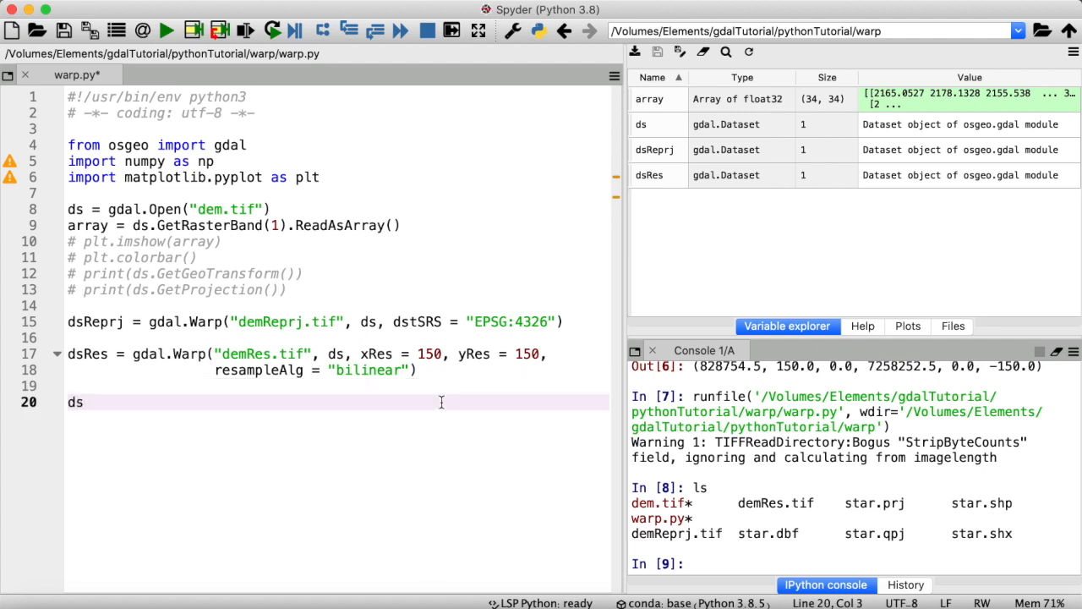
type("dsClip =")
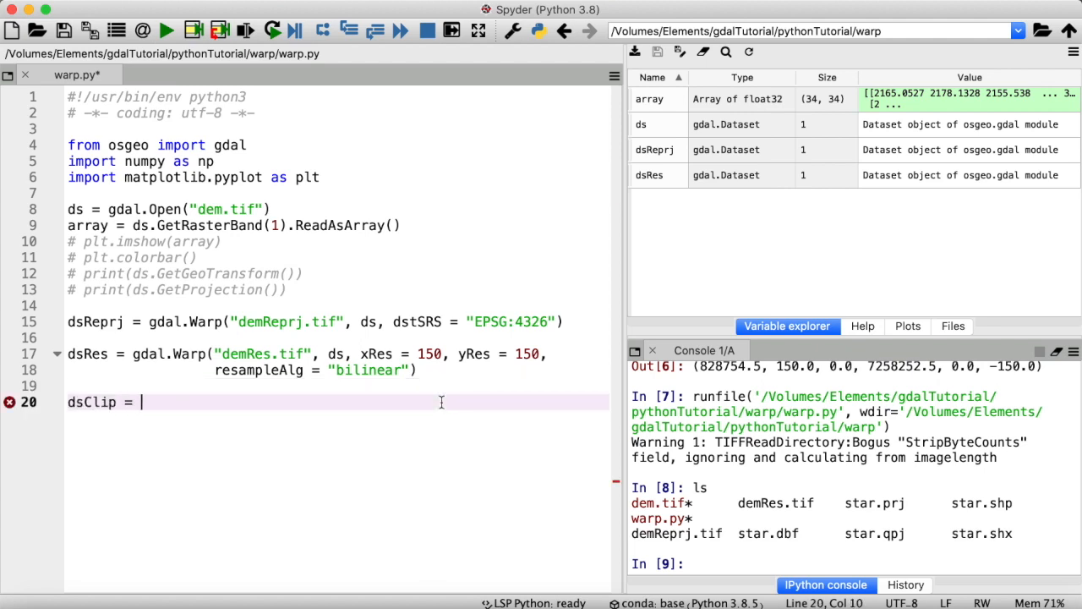
type("gdal.Warp")
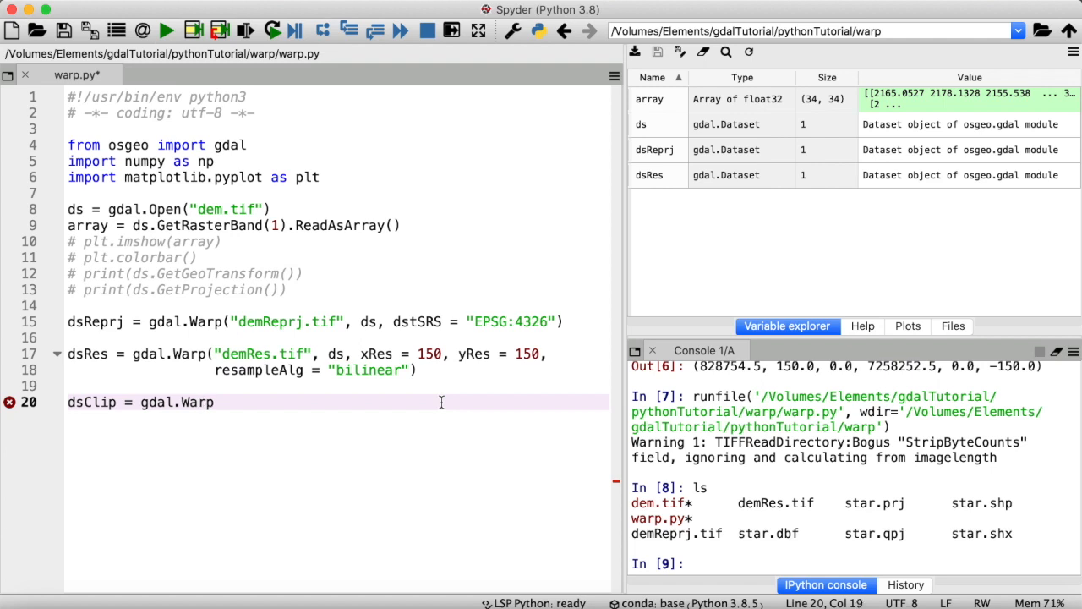
type("(\"\")")
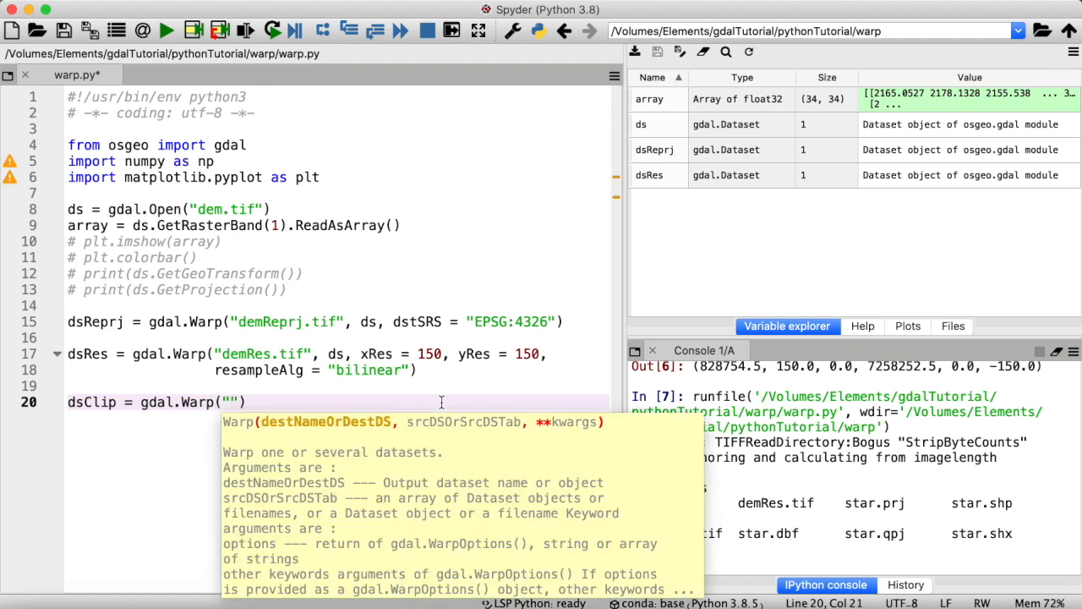
type("demClip.")
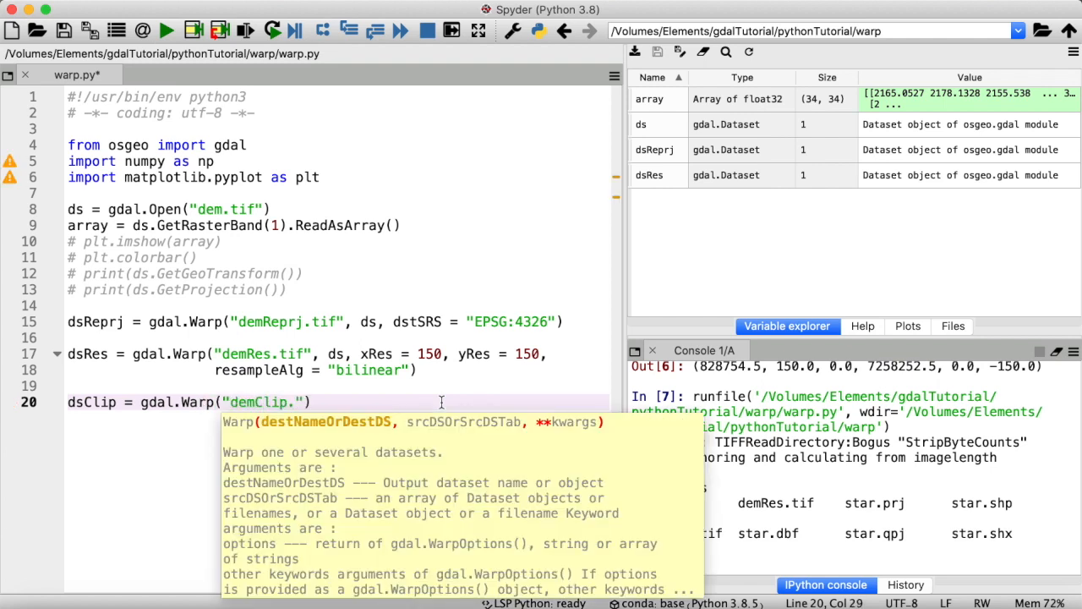
type("tif\", ds)")
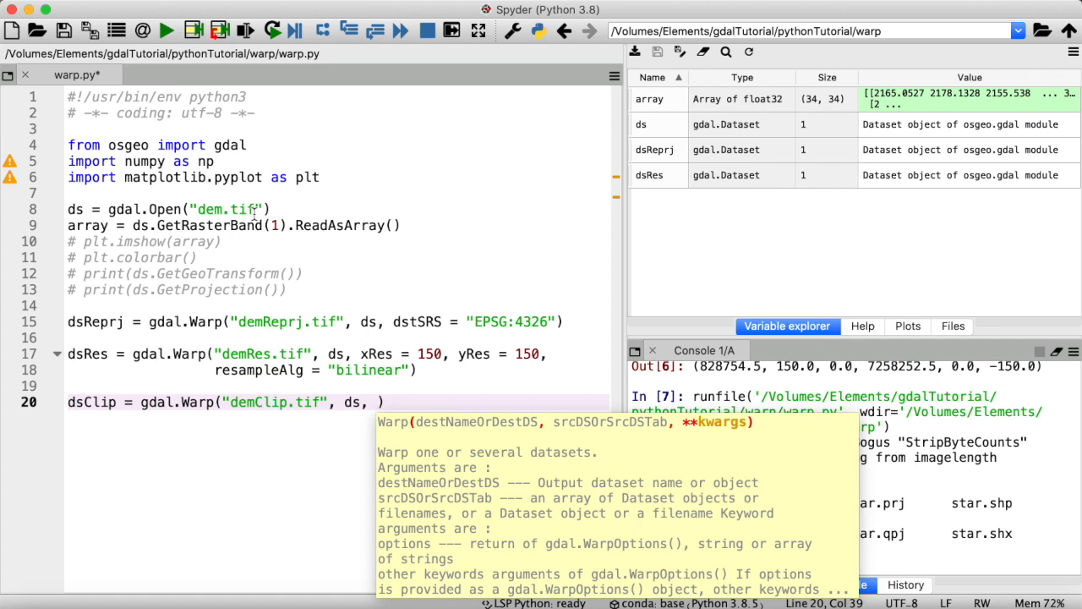
Add cutlineDSName = "star.shp", cropToCutline and dstNodata = np.nan to the clip call.
type("cu")
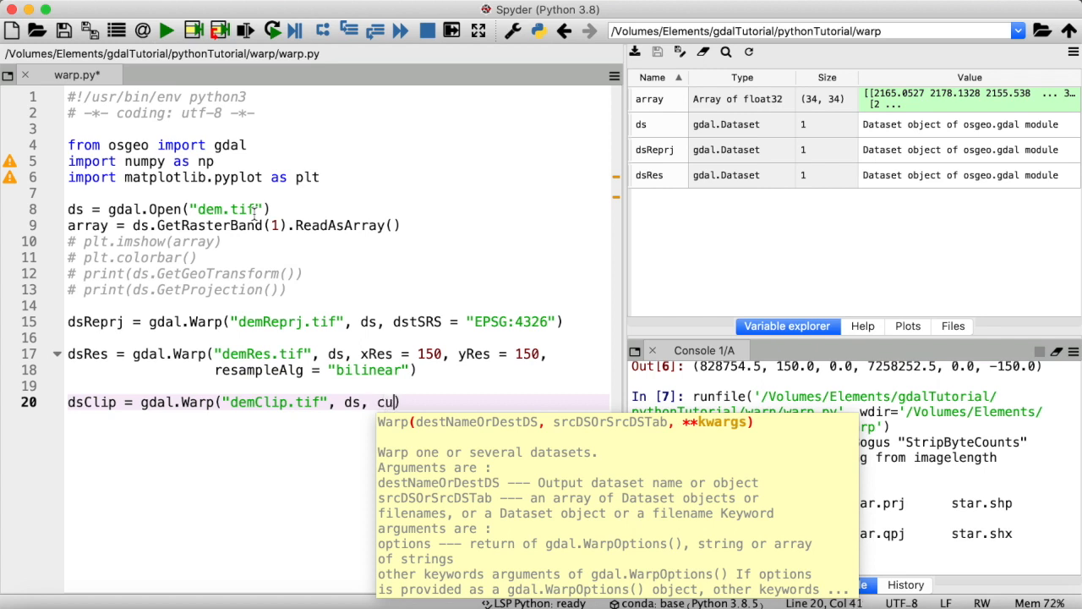
type("tlineDS")
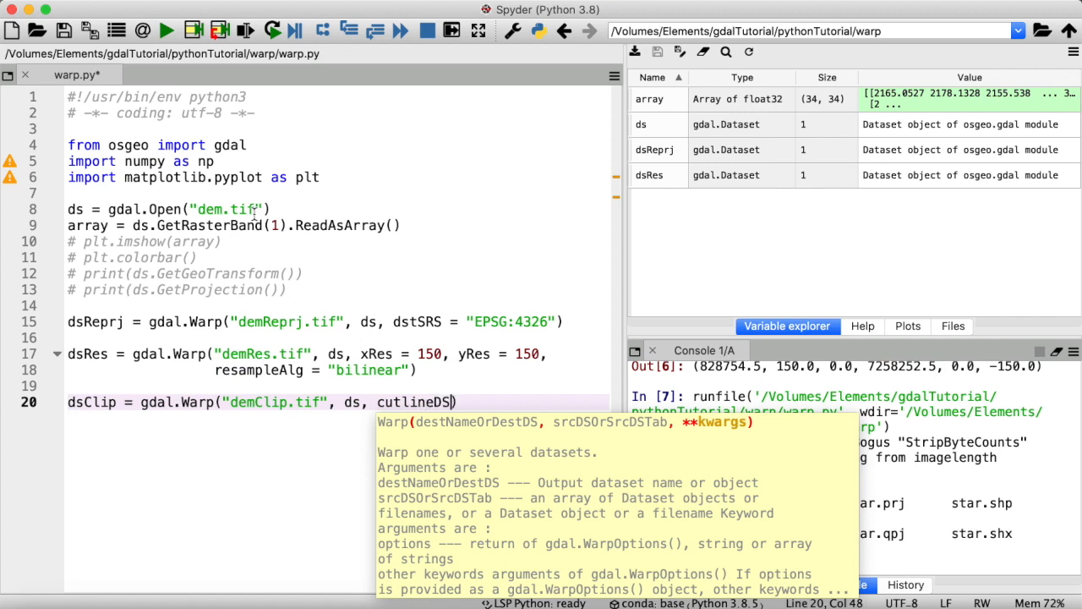
type("Name = \"\"")
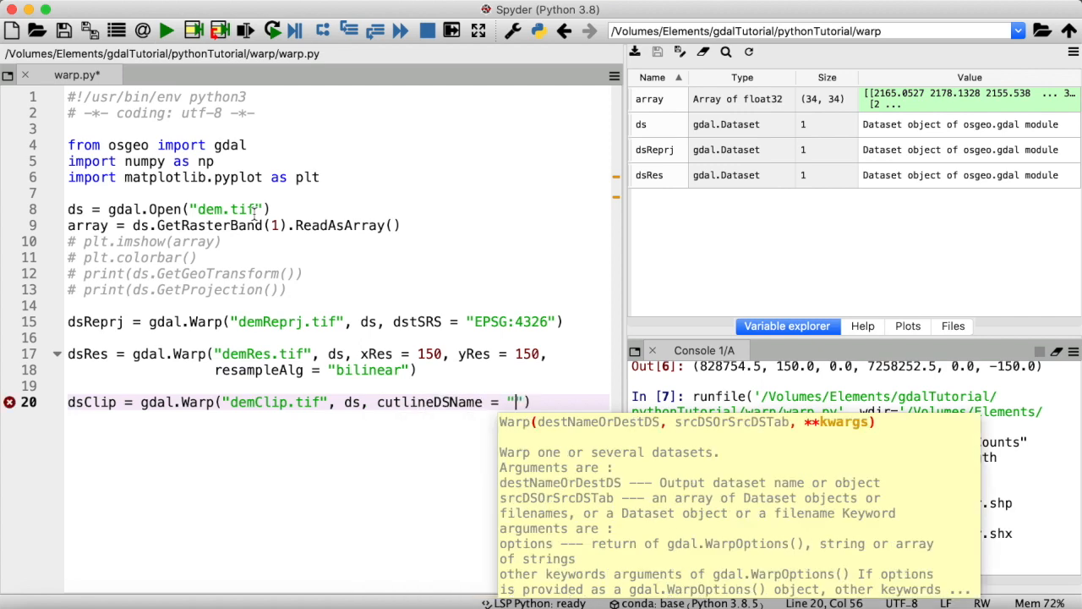
type("star.shp")
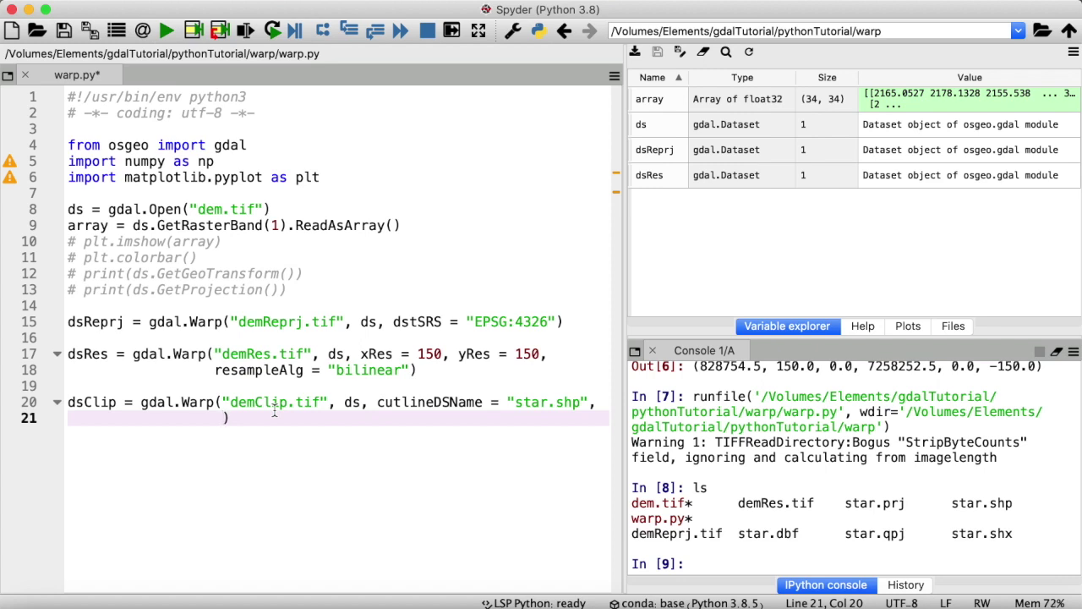
type("cropToCutline = True")
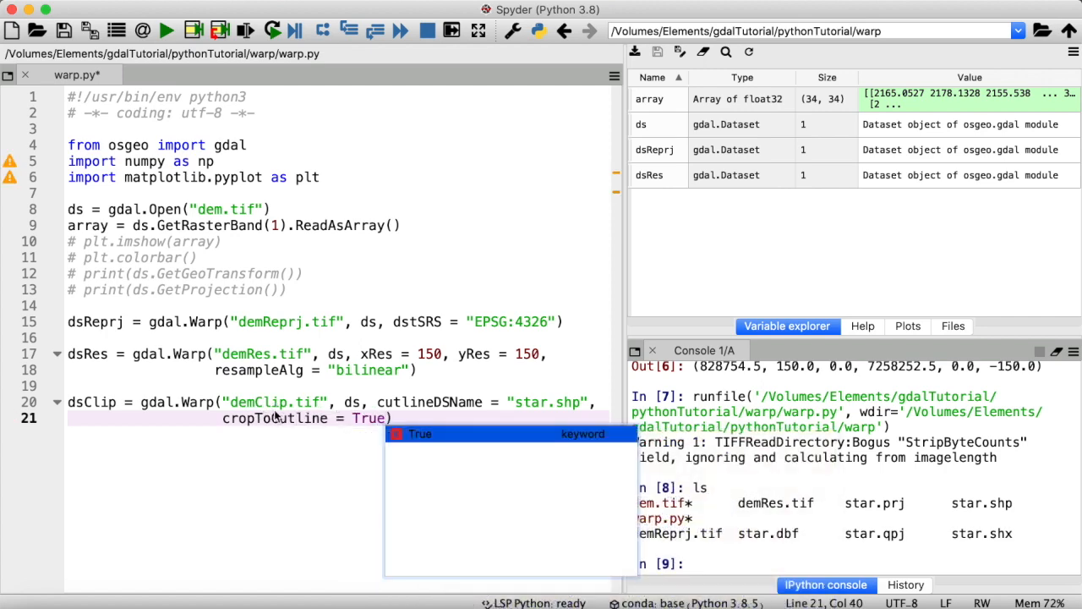
type(", dstNodata")
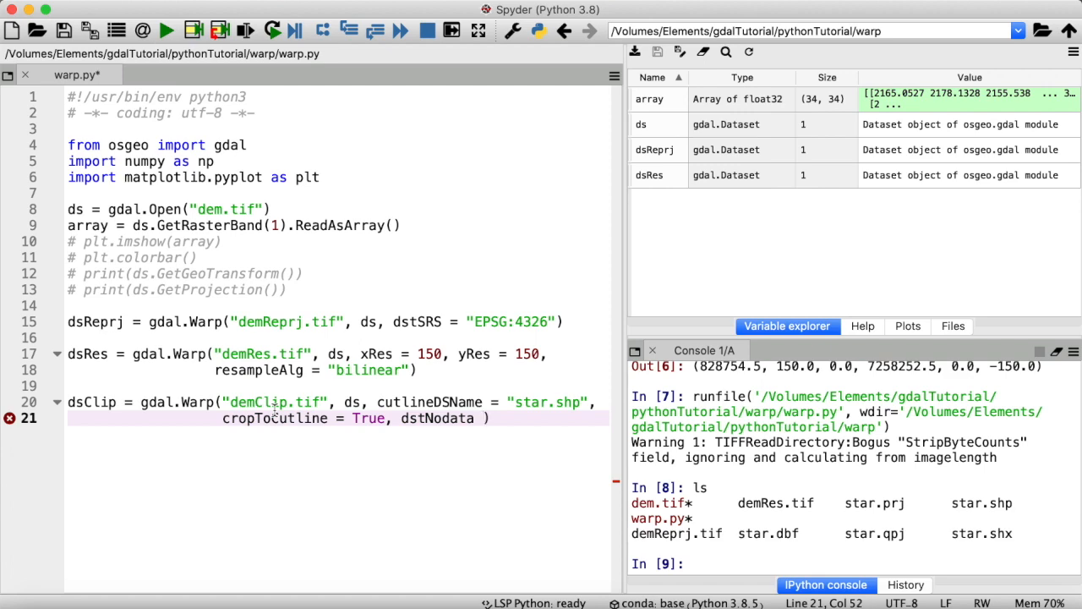
type("np.n")
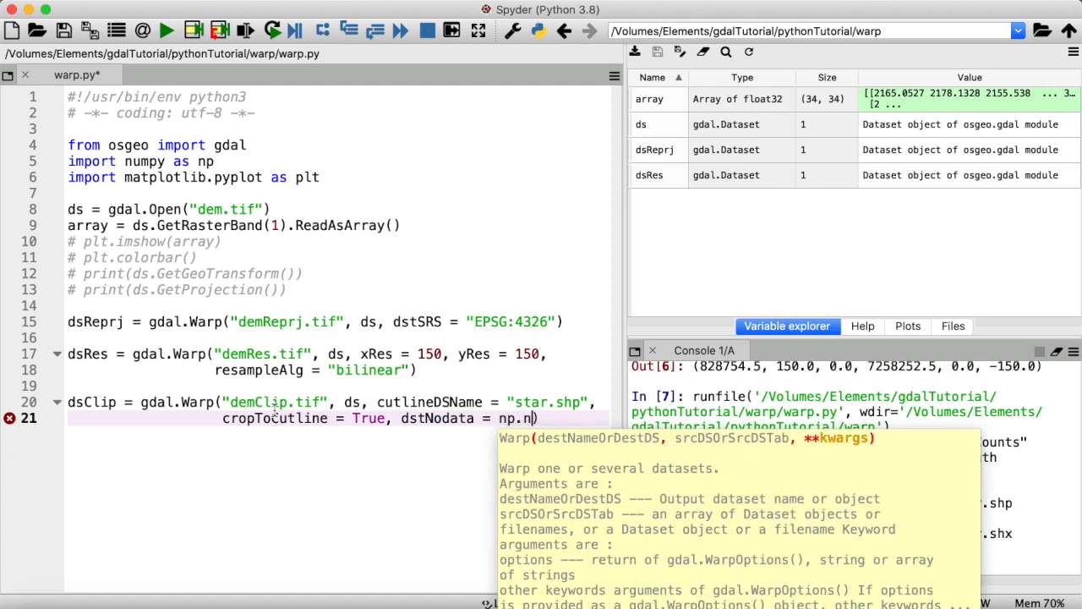
type("an")
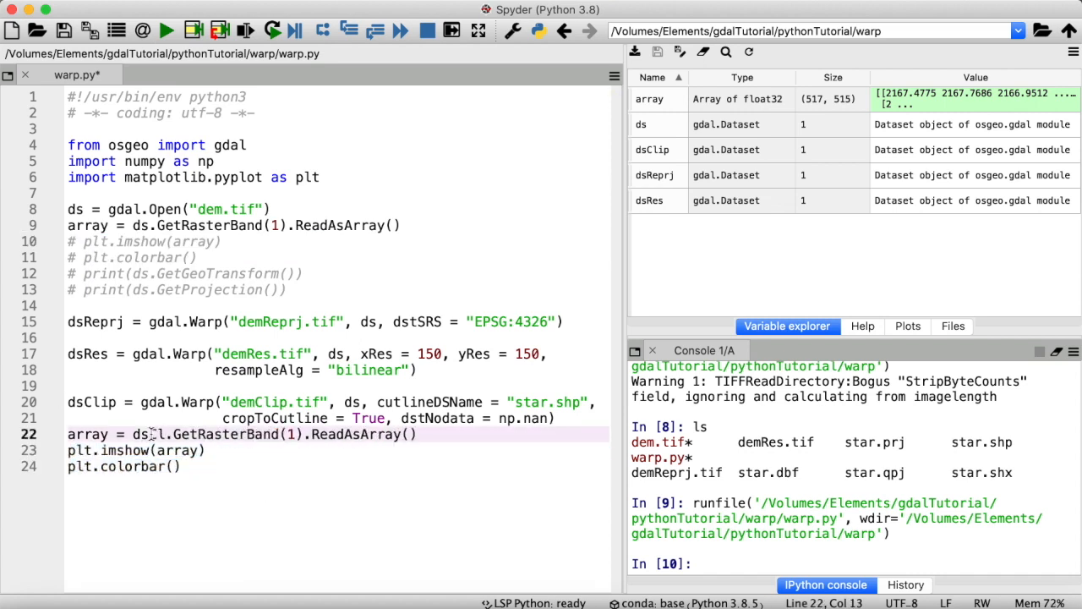
Rerun the clipping script, view the star-shaped elevation plot, and close it.
left_click(166, 31)
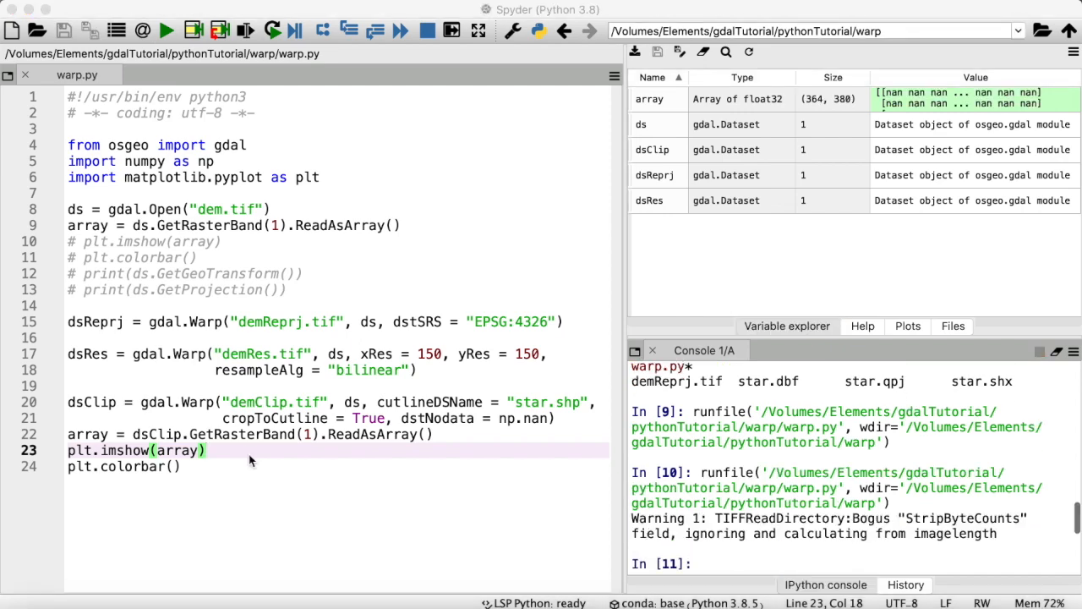
left_click(190, 31)
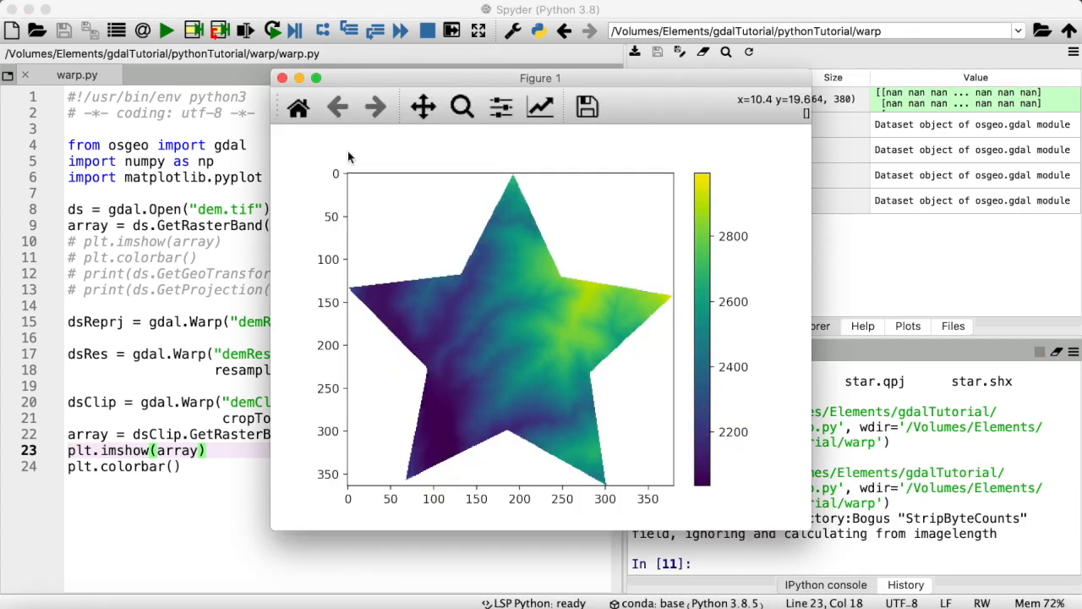
left_click(282, 78)
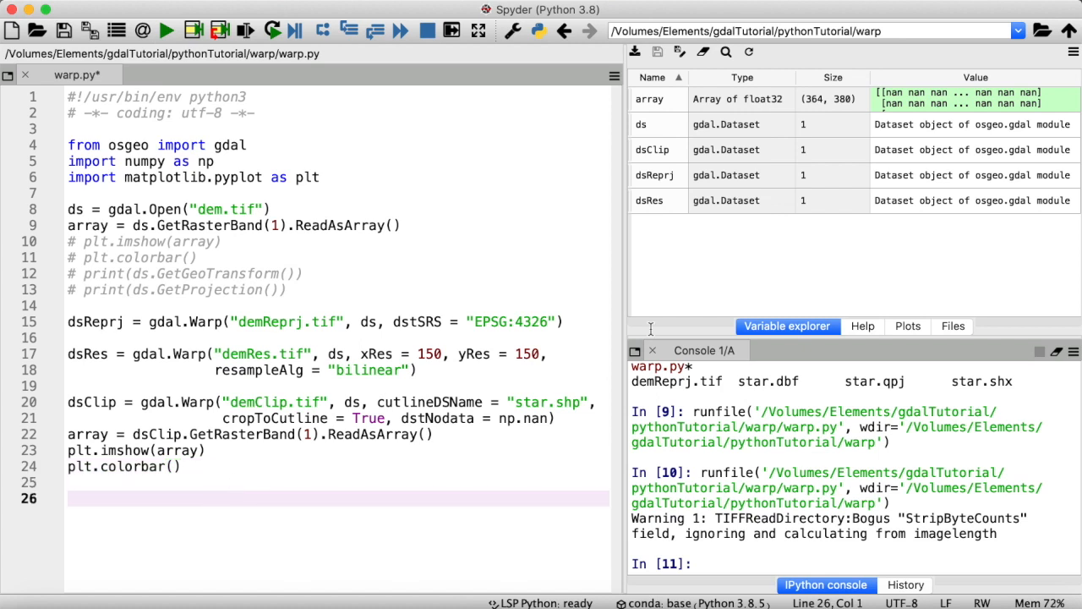
End warp.py with 'ds = dsClip = dsRes = dsReprj = None', fixing the misspelled dsReprj.
type("ds =")
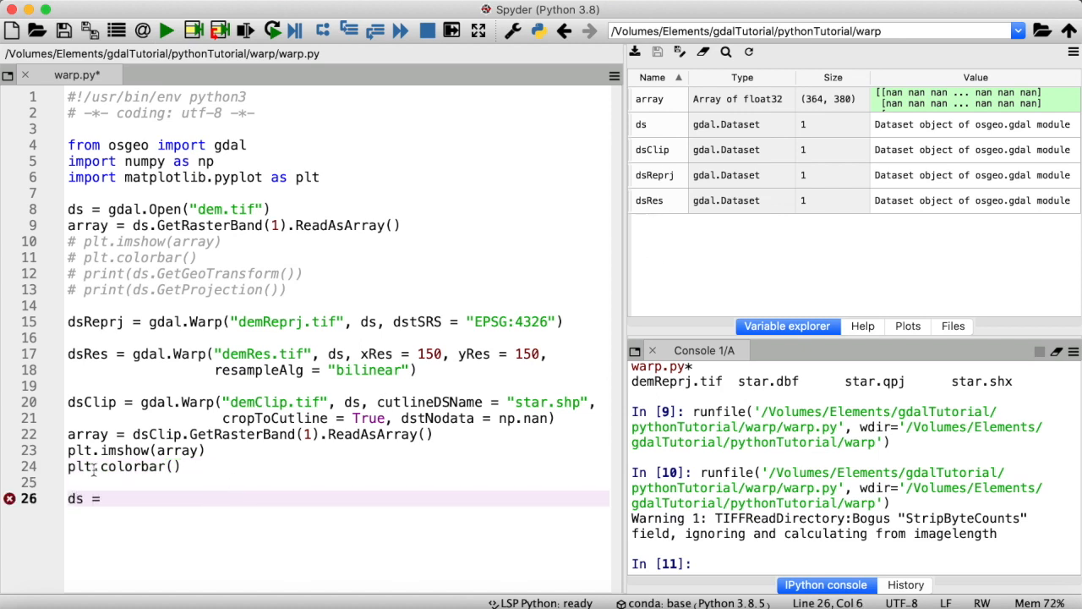
type("dsClip =")
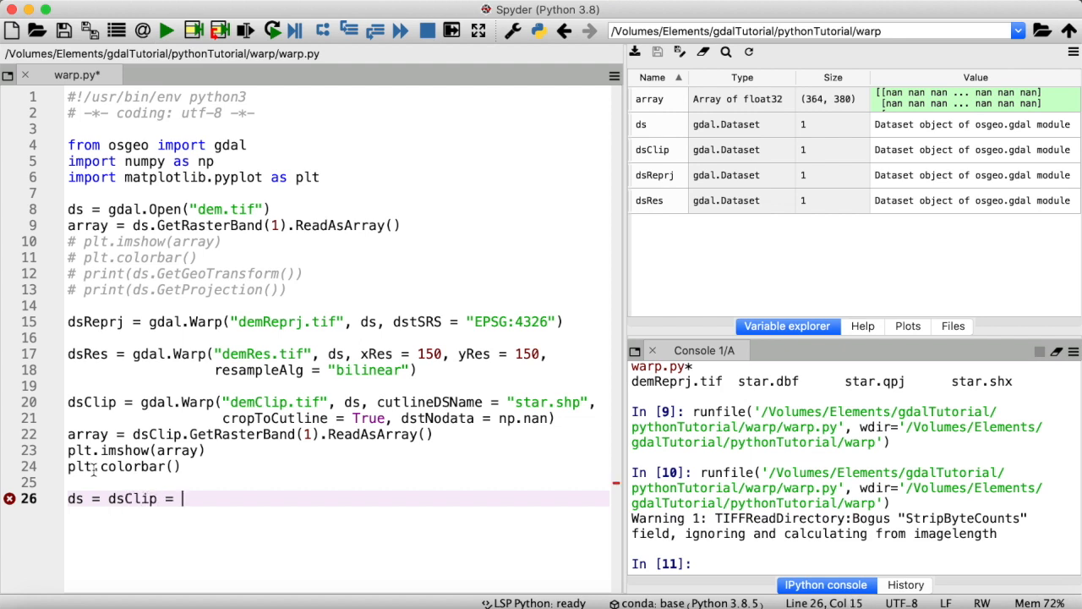
type("dsRes = dsRepj =")
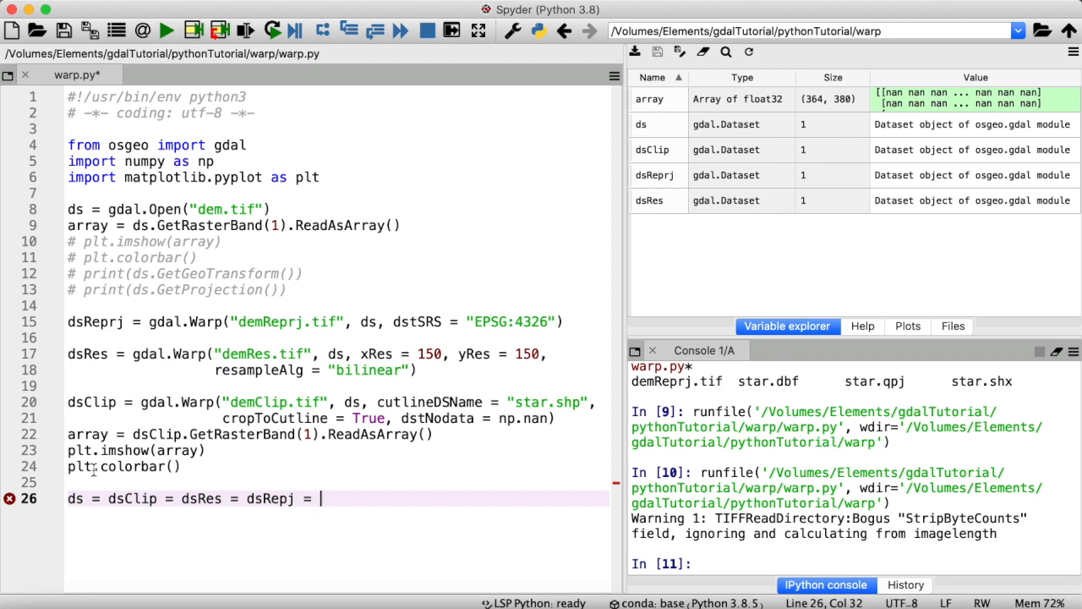
left_click(245, 30)
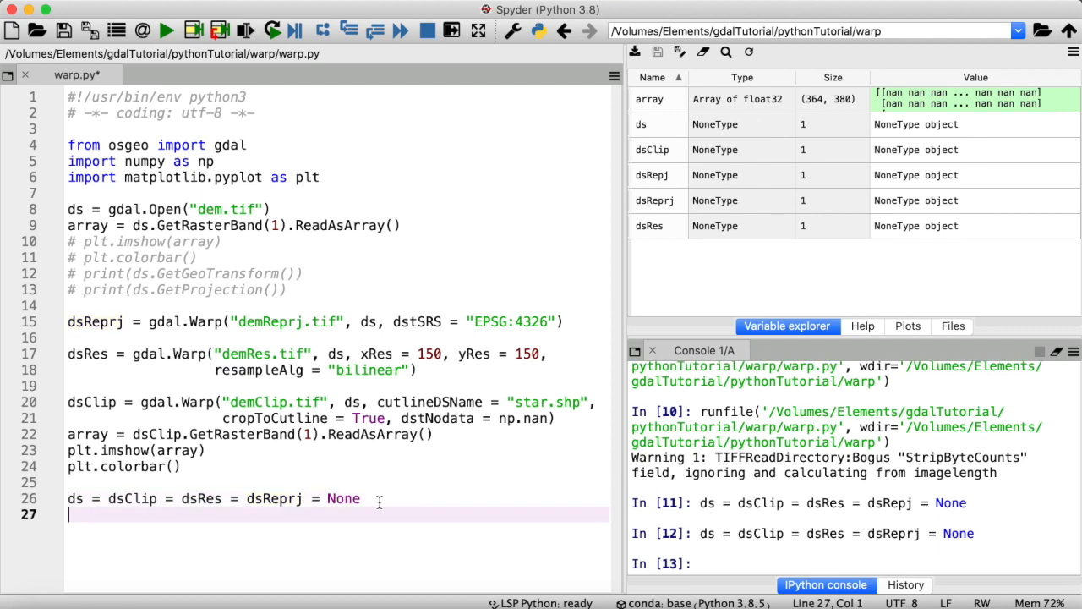
mouse_move(379, 370)
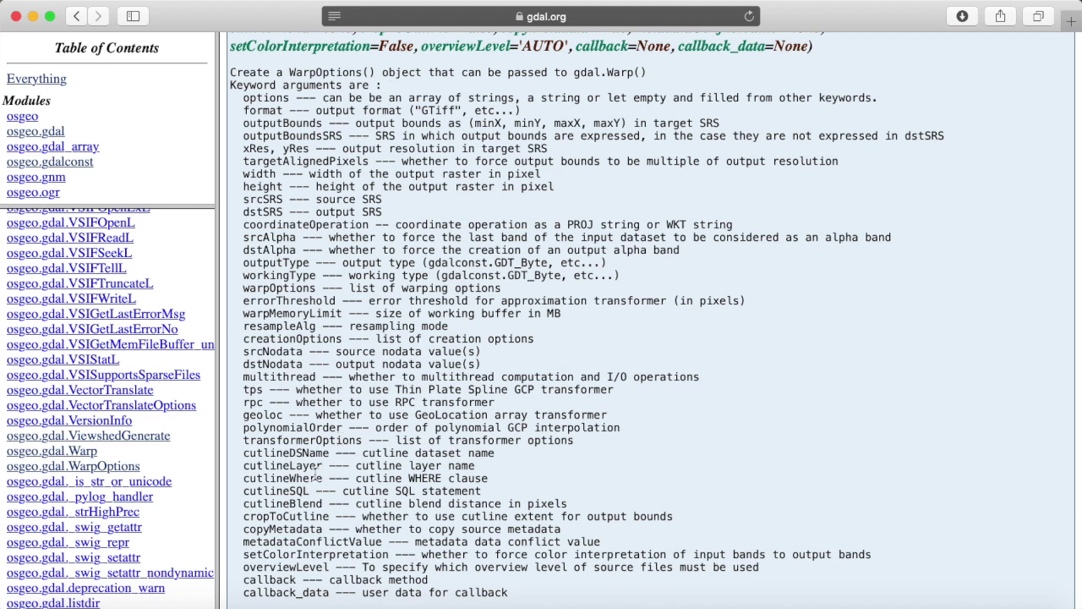
Select the address of the gdal.org WarpOptions documentation page in Safari.
left_click(541, 16)
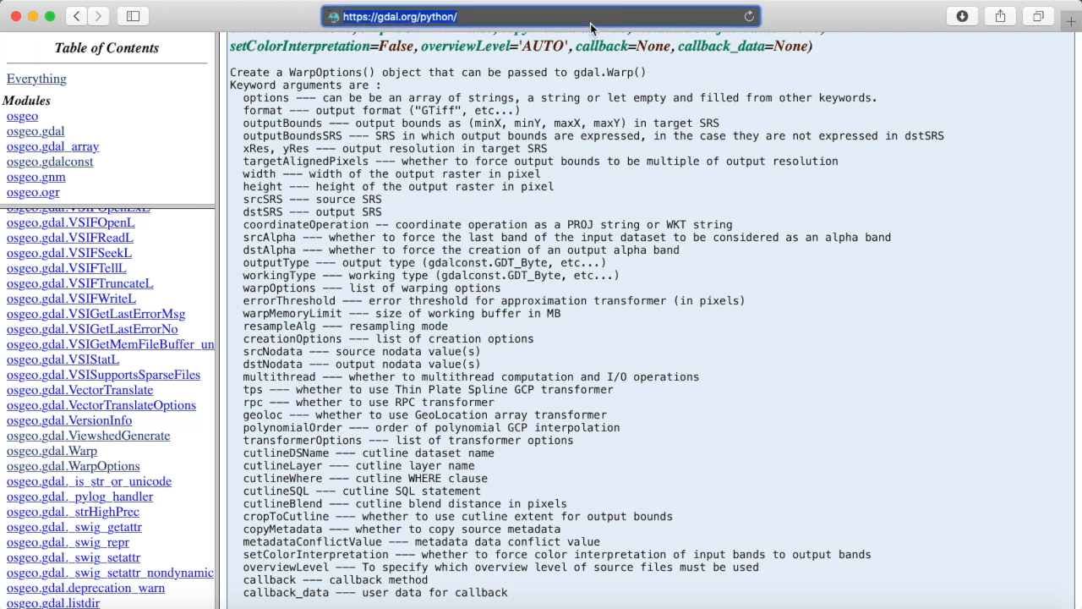